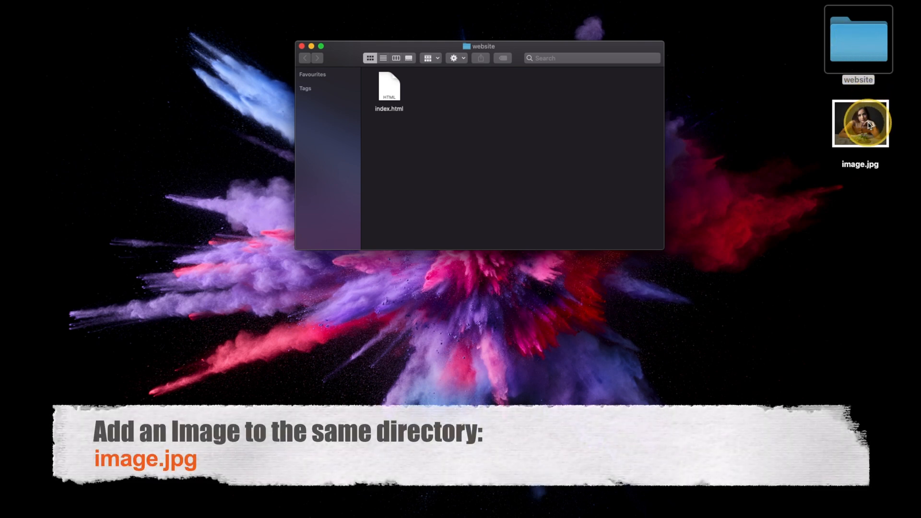
- Move image.jpg into the website folder beside index.html and bring up its Open With apps
drag(859, 123, 441, 86)
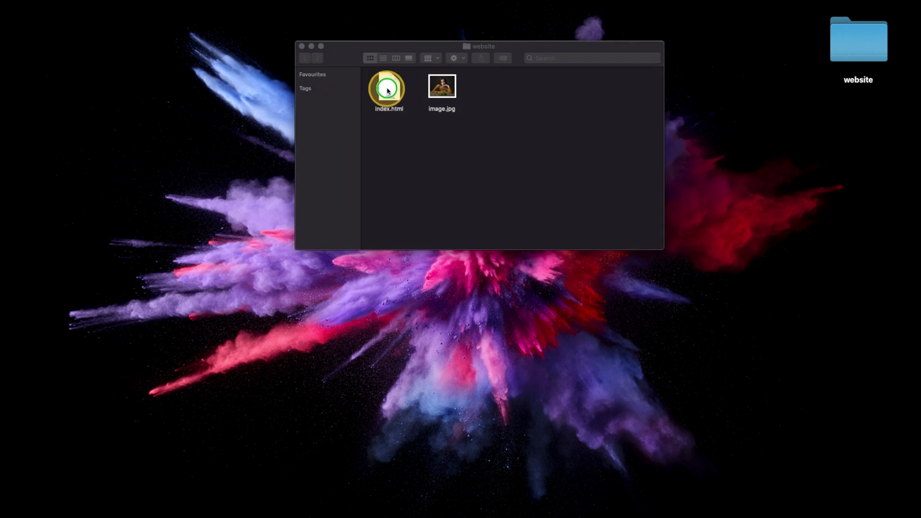
right_click(388, 89)
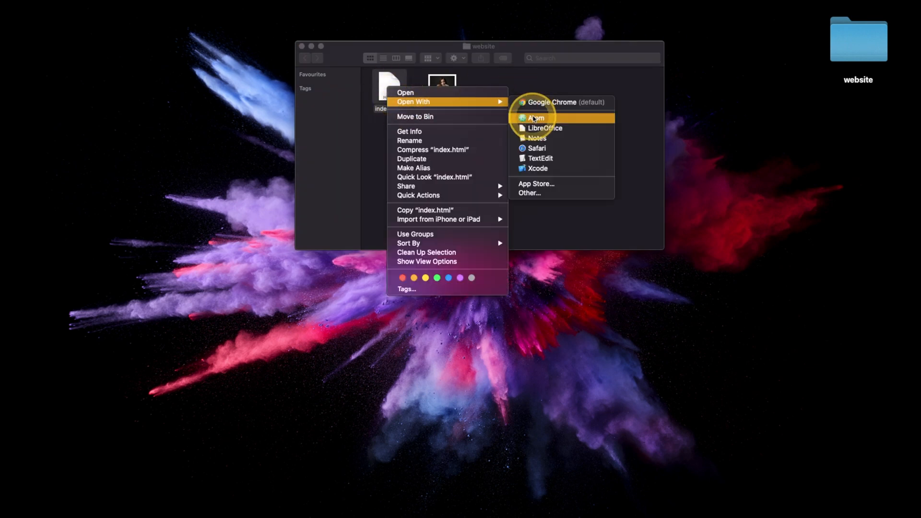
- Start index.html with html, head, title Our Website and a logo link with id "logo"
click(535, 117)
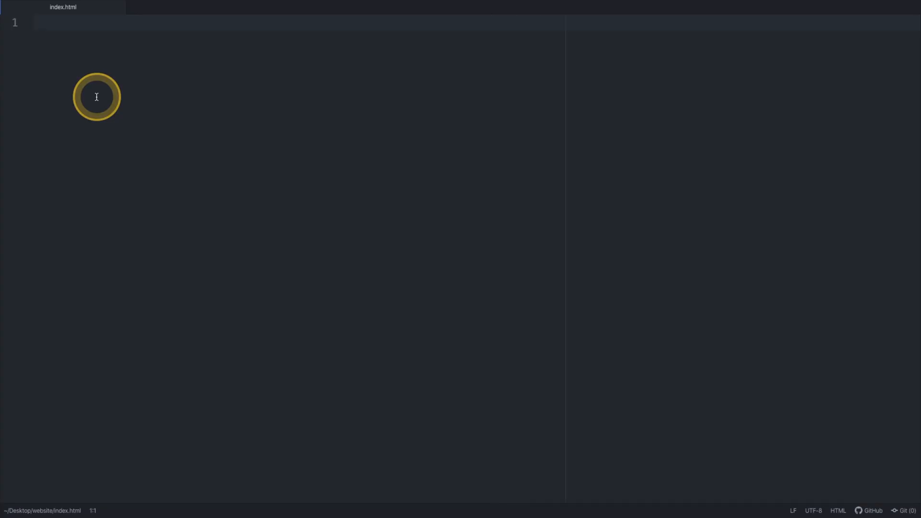
text(<html>)
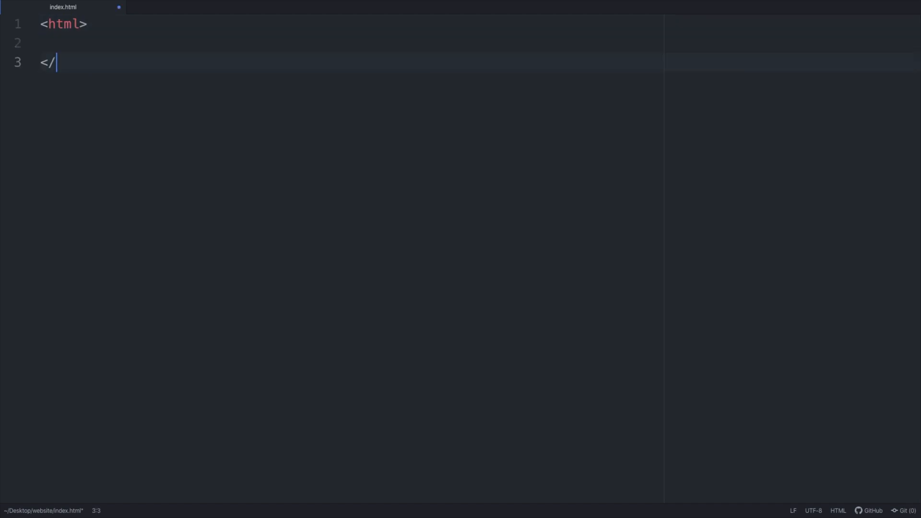
text(title>Our Website</title>)
text(<nav>)
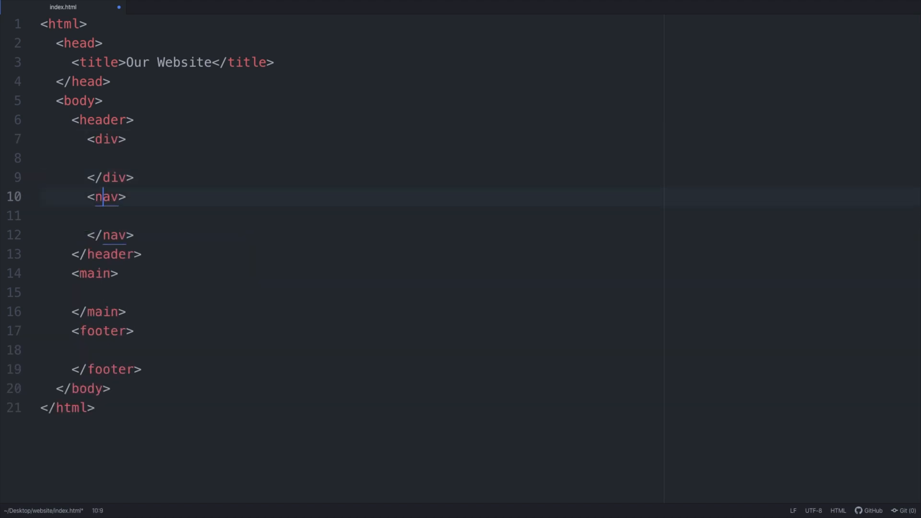
text(<a href="#"></a>)
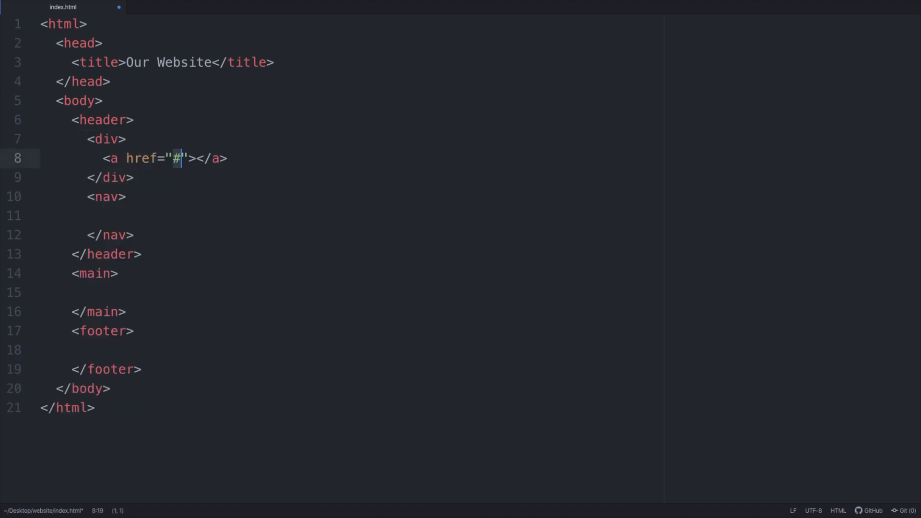
text(/)
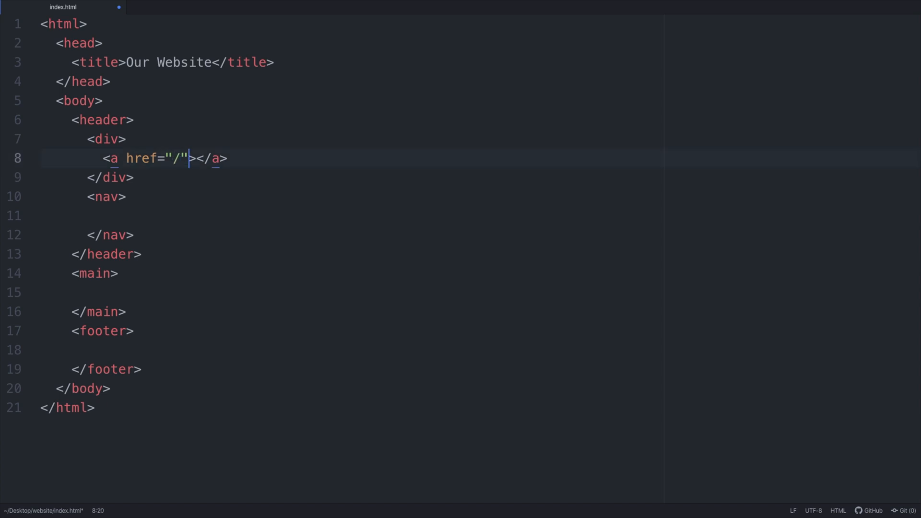
text(id=)
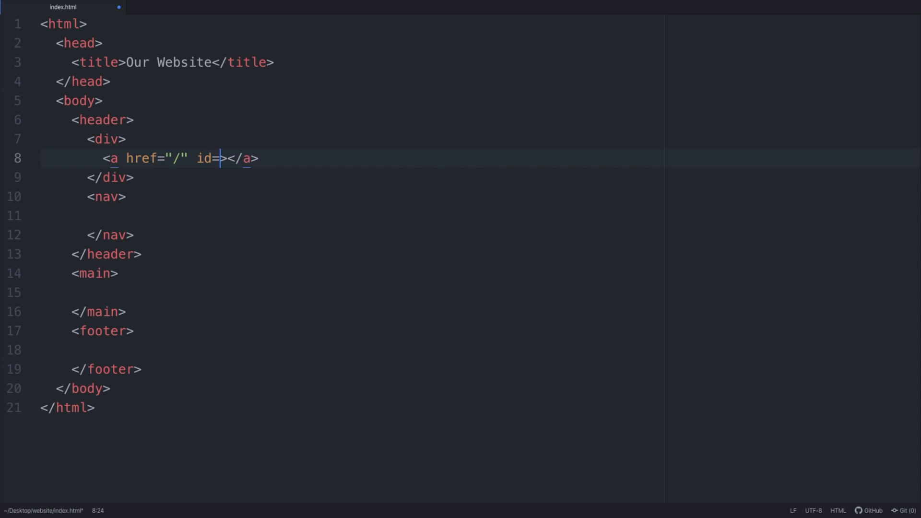
text("logo")
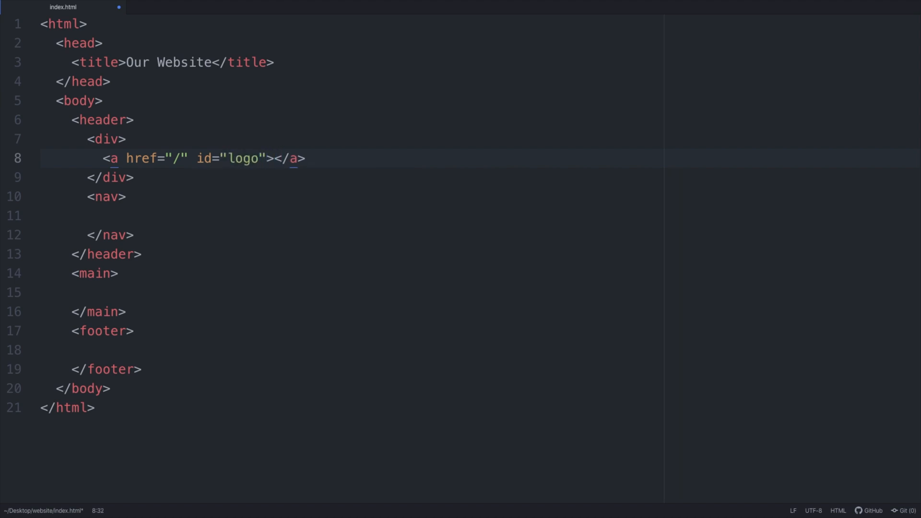
text(Our Website)
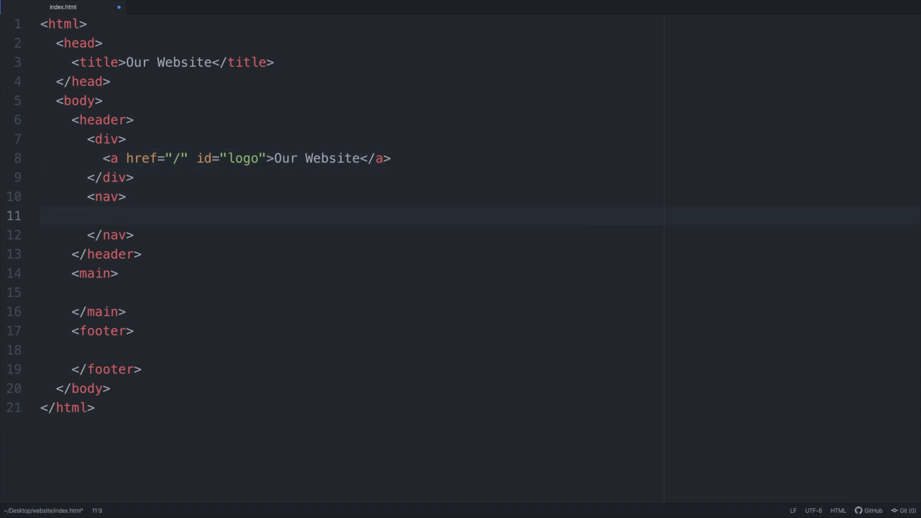
- Add a nav ul with About, Blog and Contact links plus header, main and footer sections
text(<ul>)
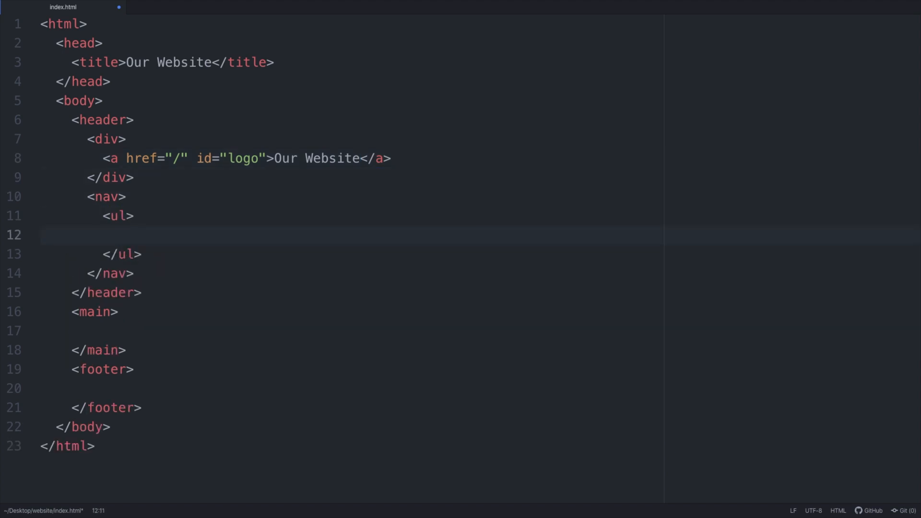
text(li><a href=""></a></li>)
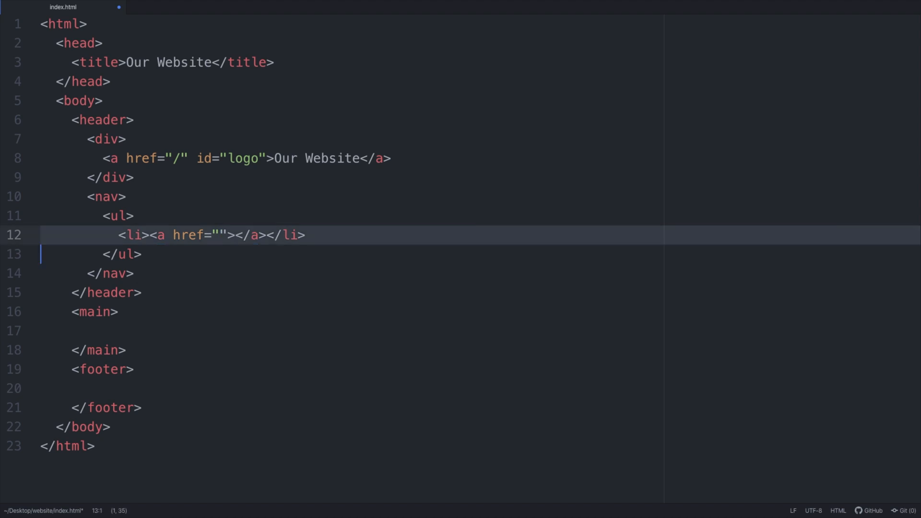
text(<li><a href=""></a></li>)
click(481, 235)
text(About)
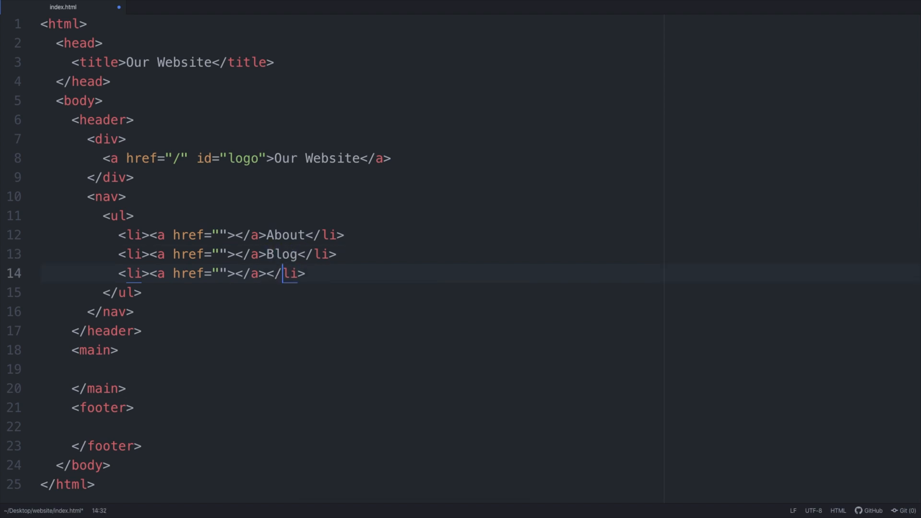
text(Contact)
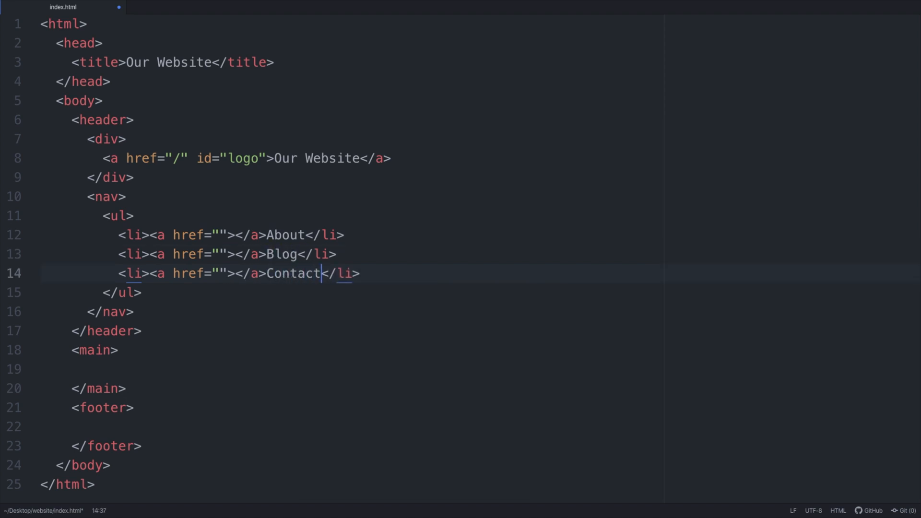
text(<header>)
text(<div>)
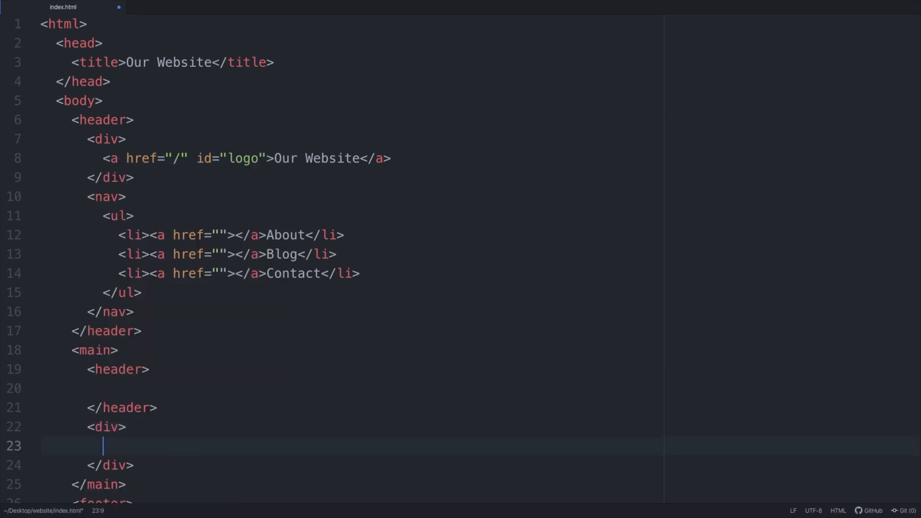
- Add a First Blog Post h1 and image.jpg with alt woman at 700px by 480px
text(h1)
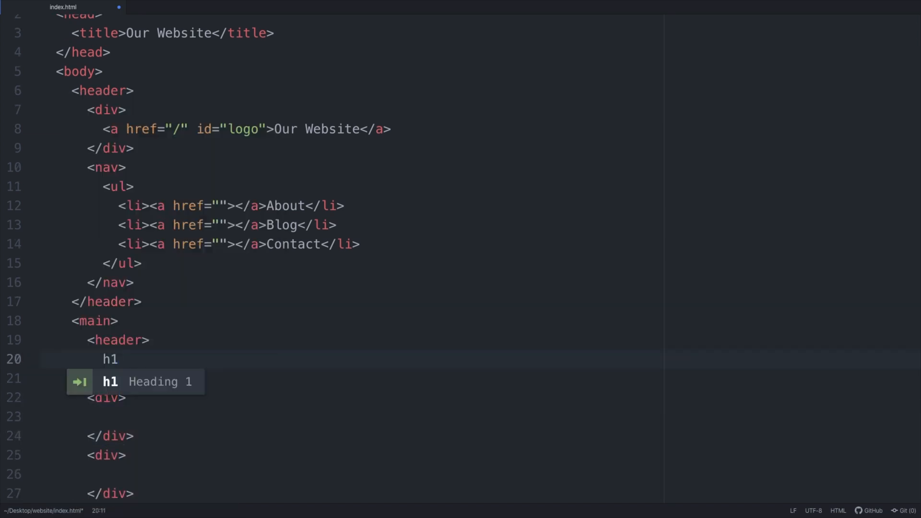
text(First Blog Pos</h1>)
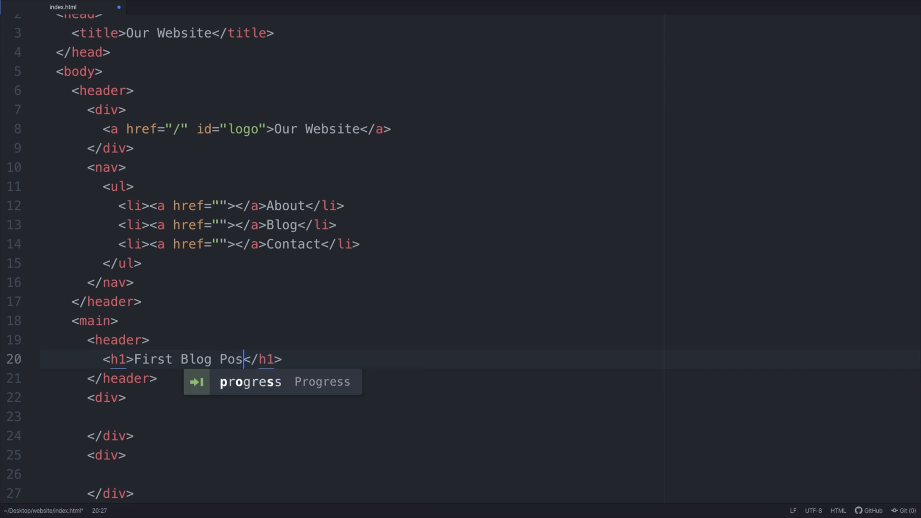
text(img src="image." alt="">)
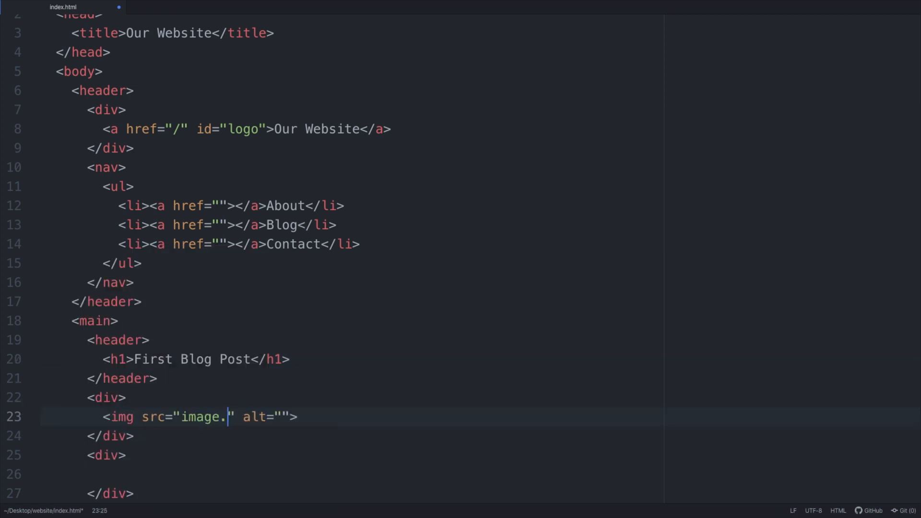
text(jpg)
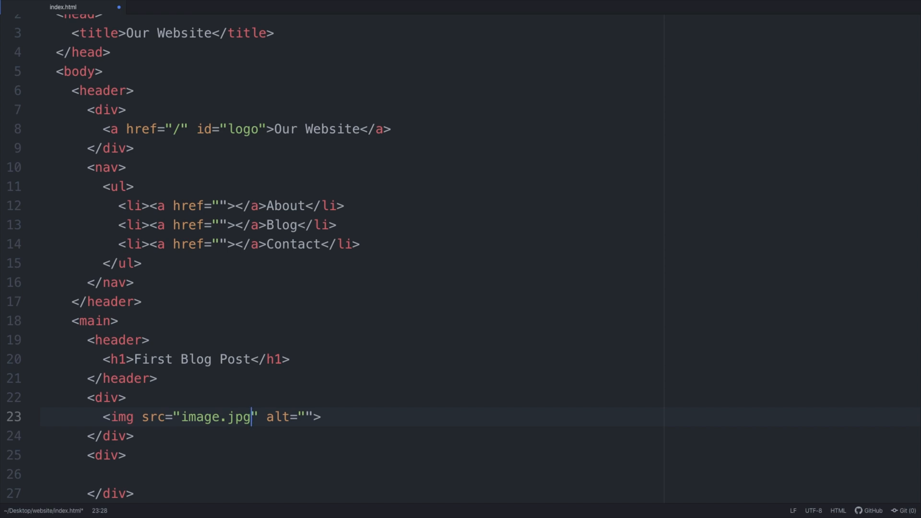
text(woman)
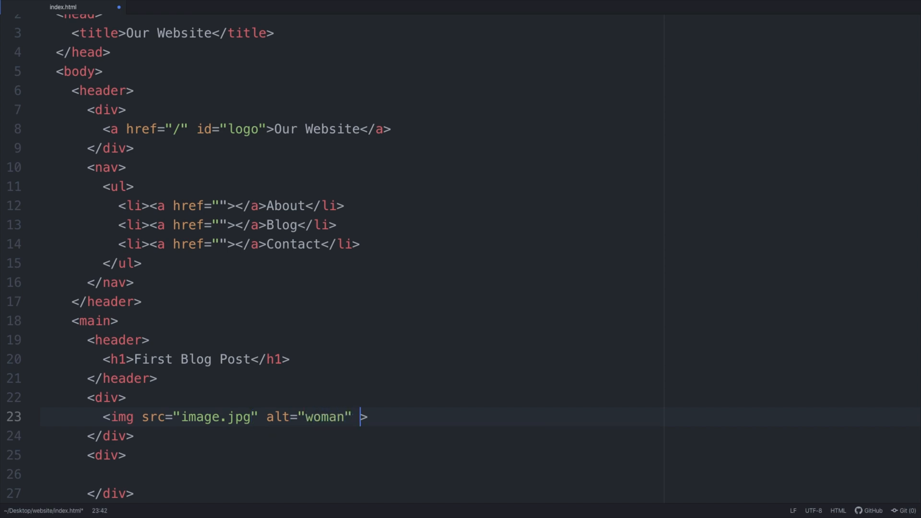
text(width="70")
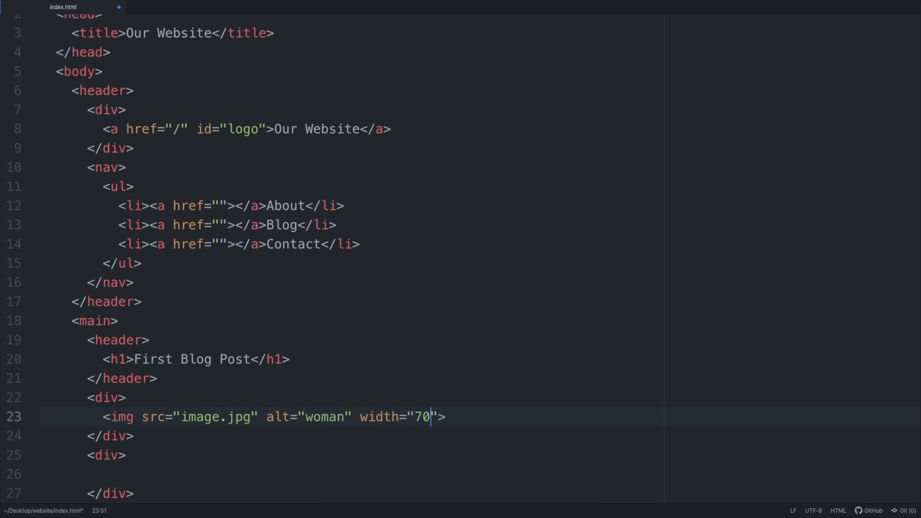
text(0px" height)
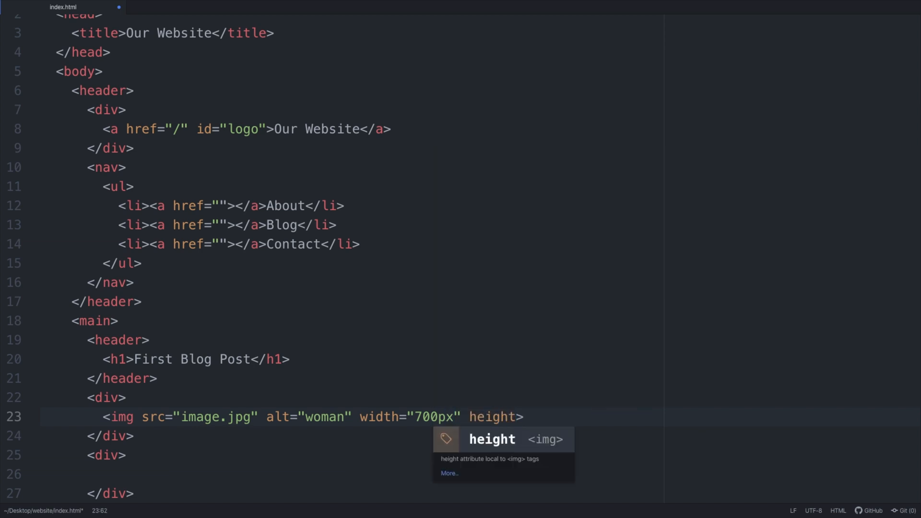
text(="480px">)
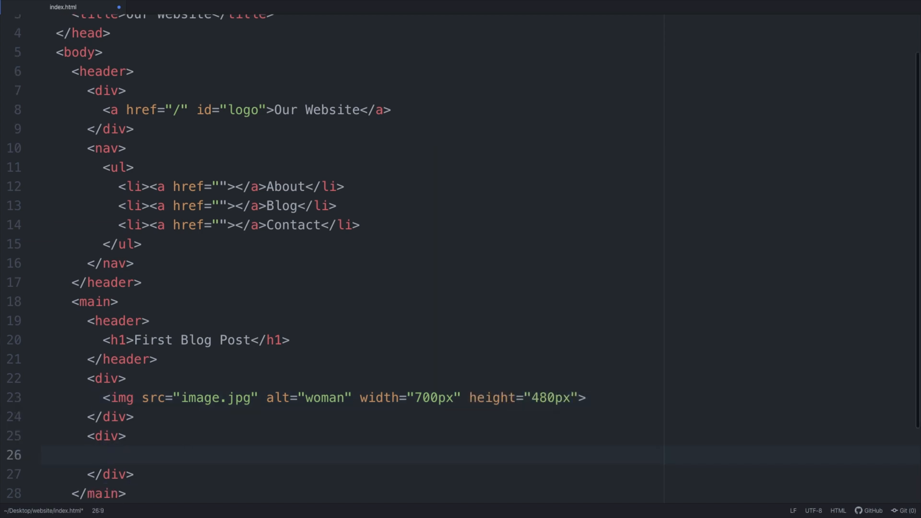
- Add three lorem p paragraphs and a &copy; 2020 Moduate footer line
text(<p></p>)
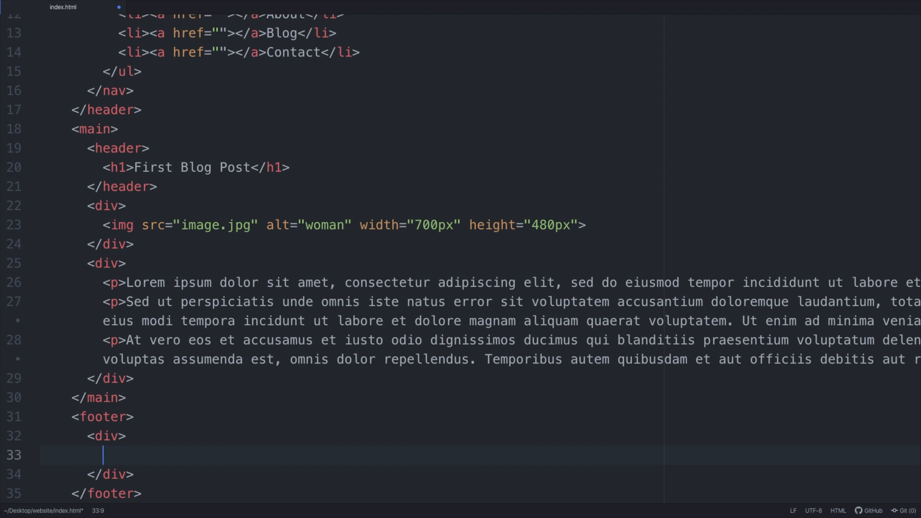
text(&copy)
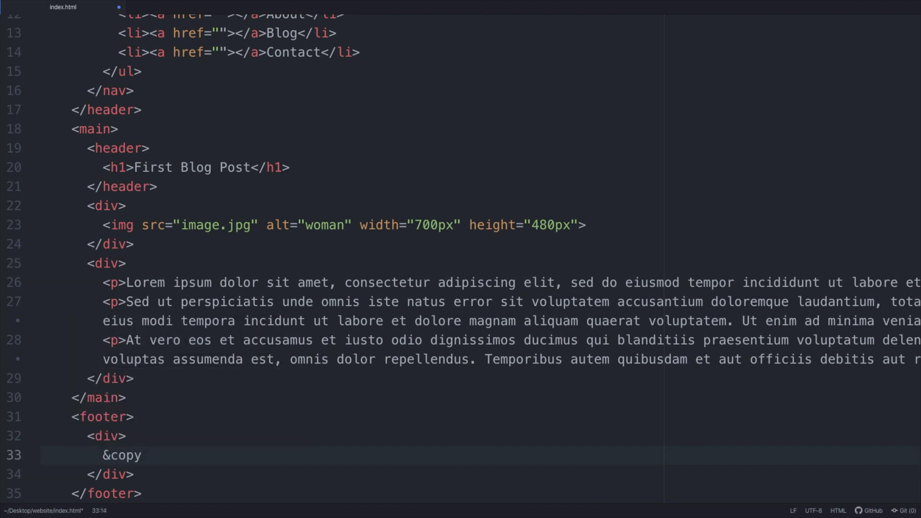
text(; 2020 Moduate)
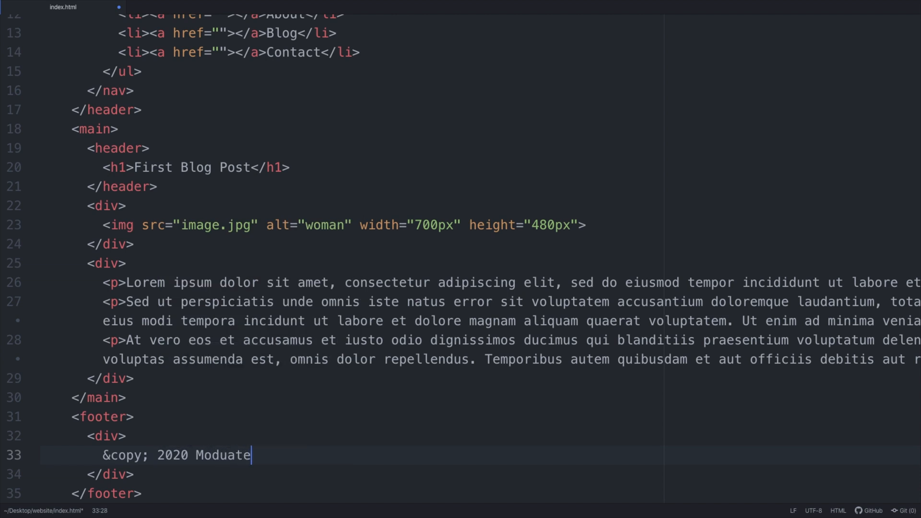
scroll(down, 3)
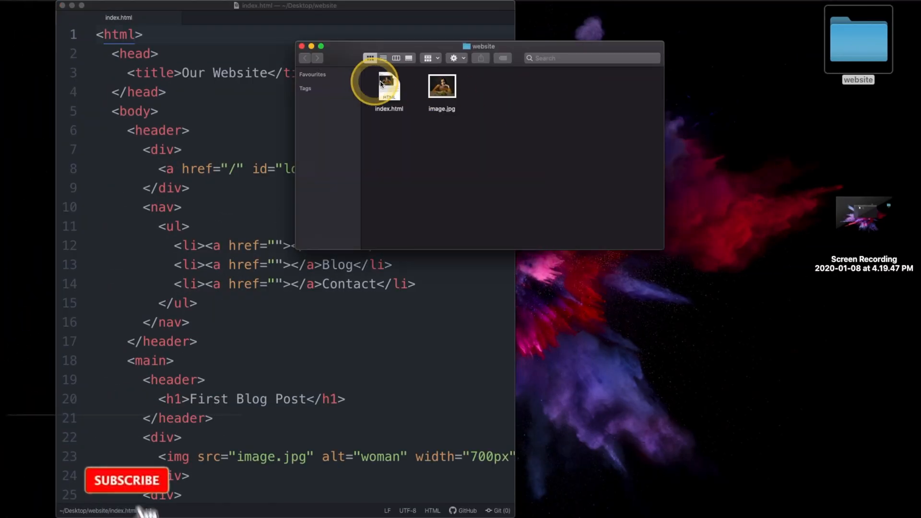
- Open the new style.css from the website folder with Atom
right_click(388, 86)
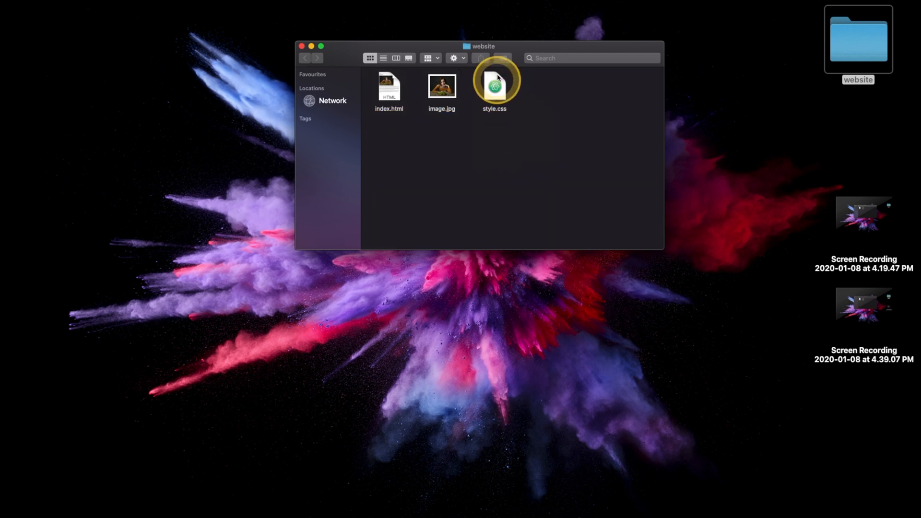
right_click(493, 88)
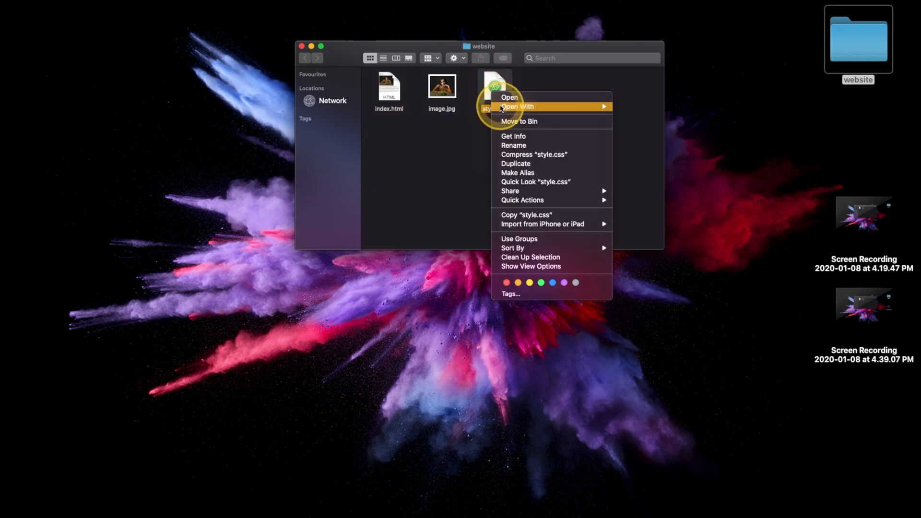
click(640, 106)
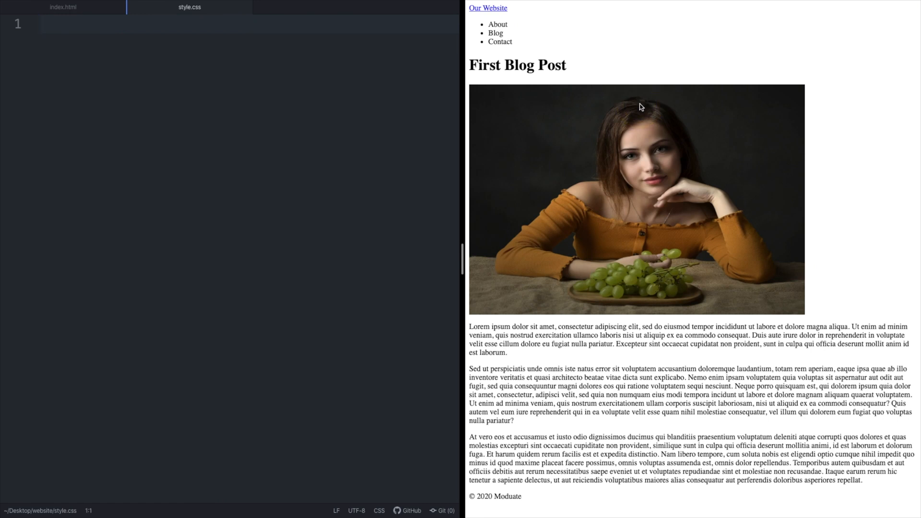
- Add <link rel="stylesheet" type="text/css" href="style.css"> after the title in index.html
click(128, 37)
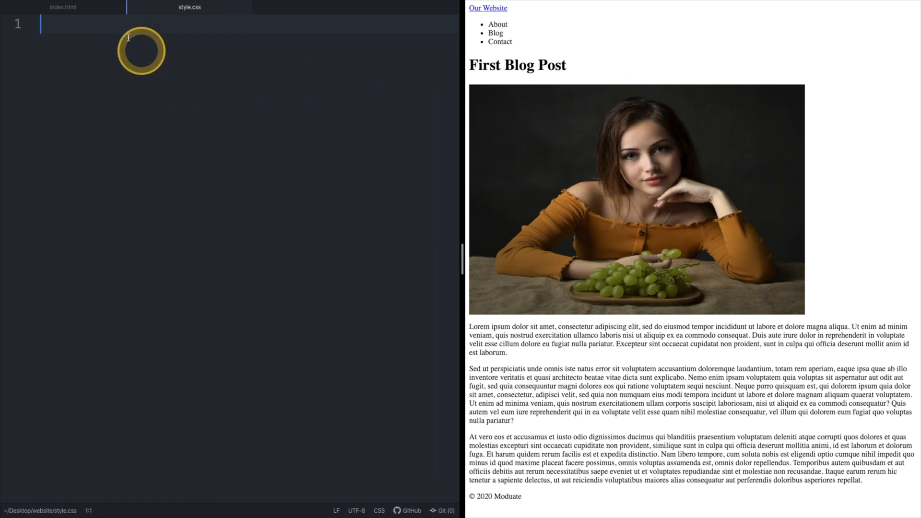
click(63, 7)
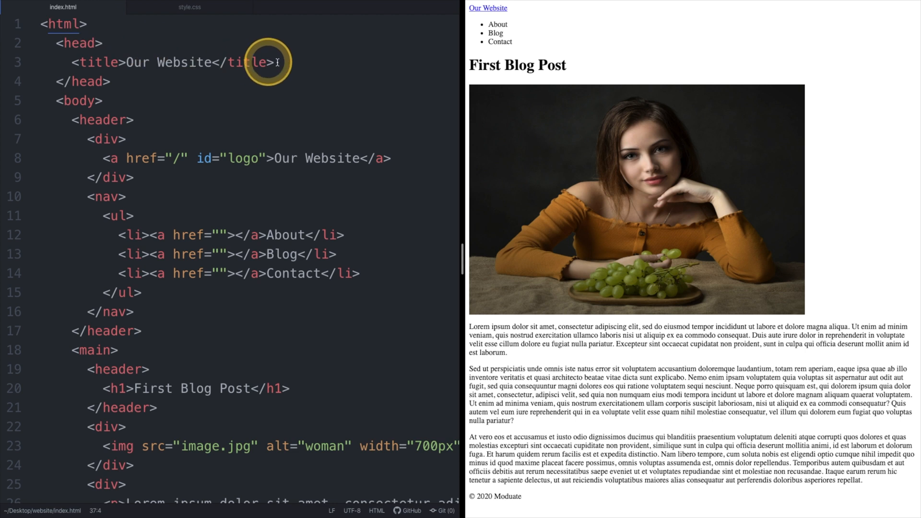
text(link rel="stylesheet" href="/css/master.css">)
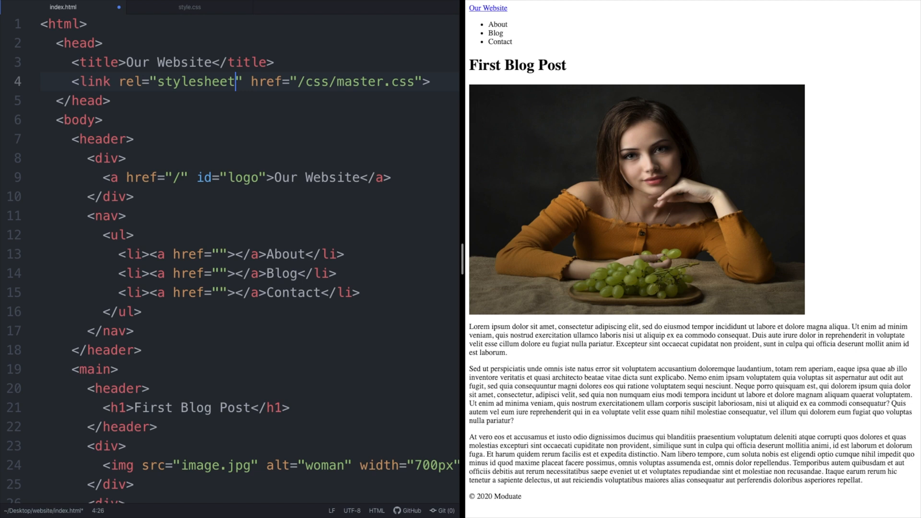
text(ty)
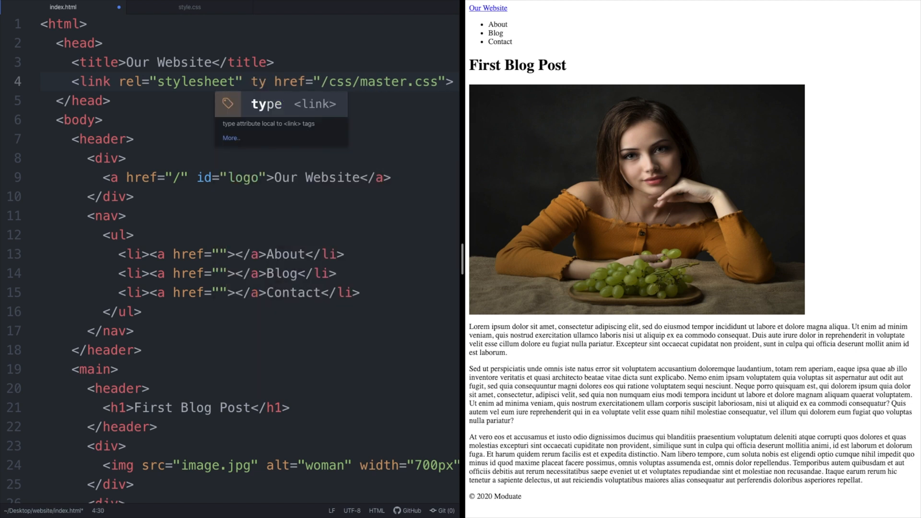
text(type="text/css" href="style.css">)
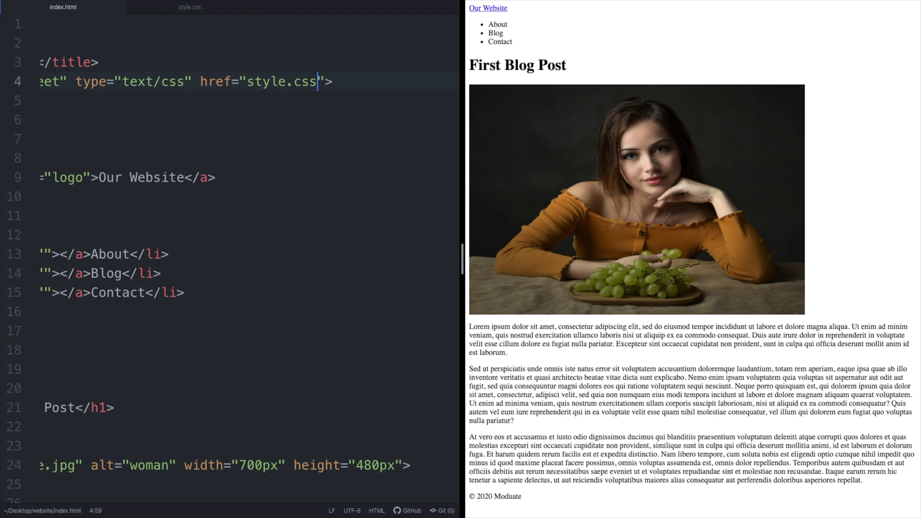
click(189, 6)
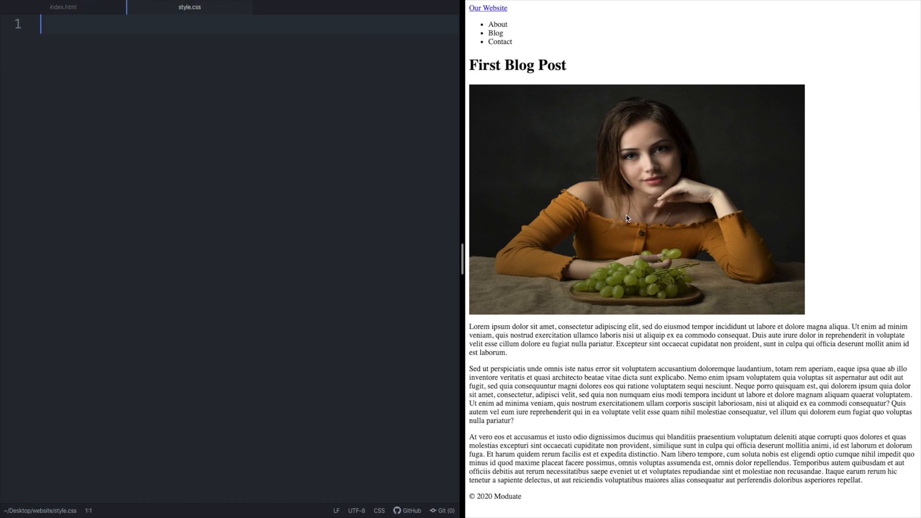
- Write header { height: 70px; background-color: #4267b2; } in style.css and save
text(header)
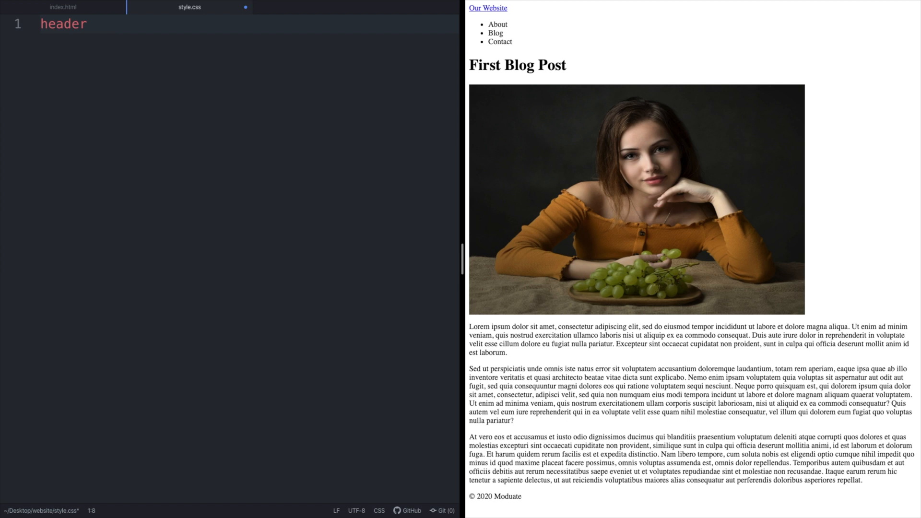
text({)
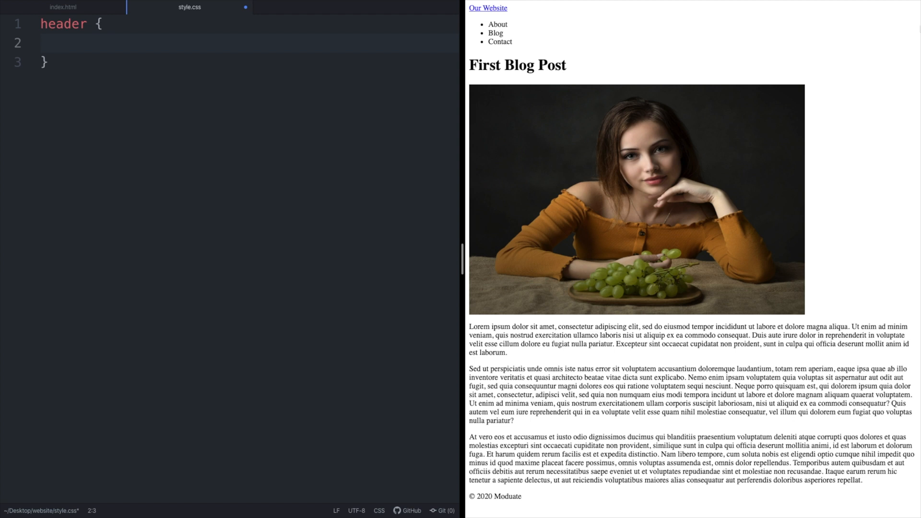
text(height:)
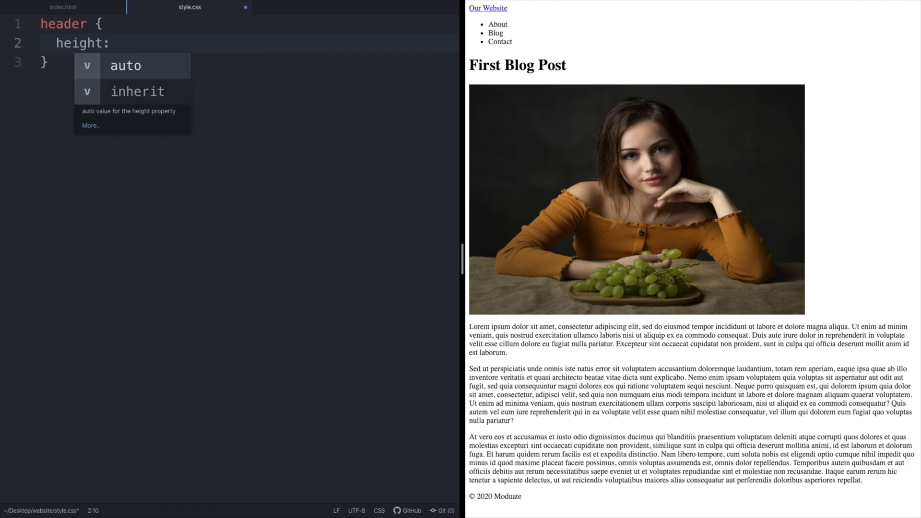
text(70px;)
text(background-color: #)
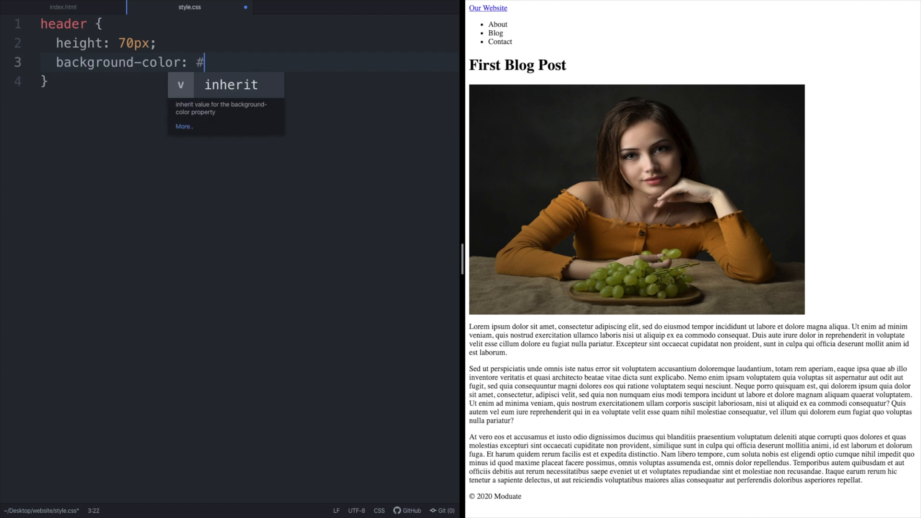
text(4267b2)
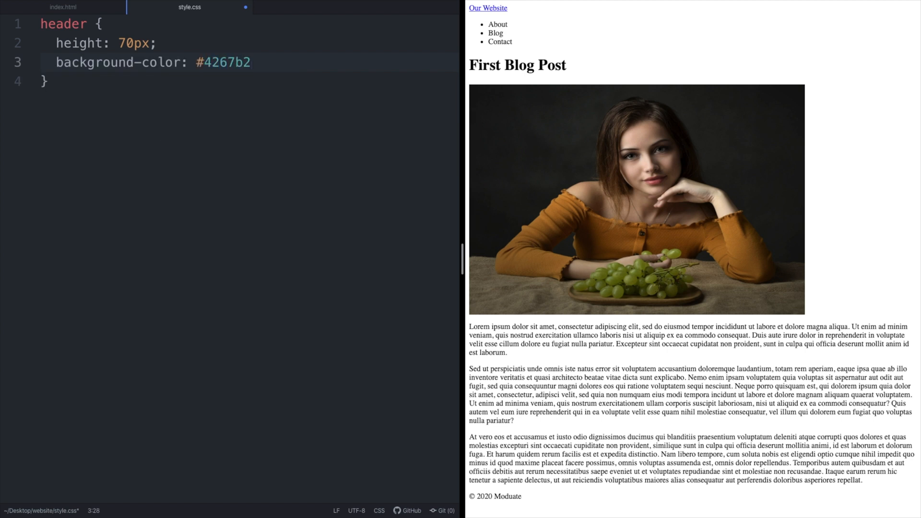
click(203, 62)
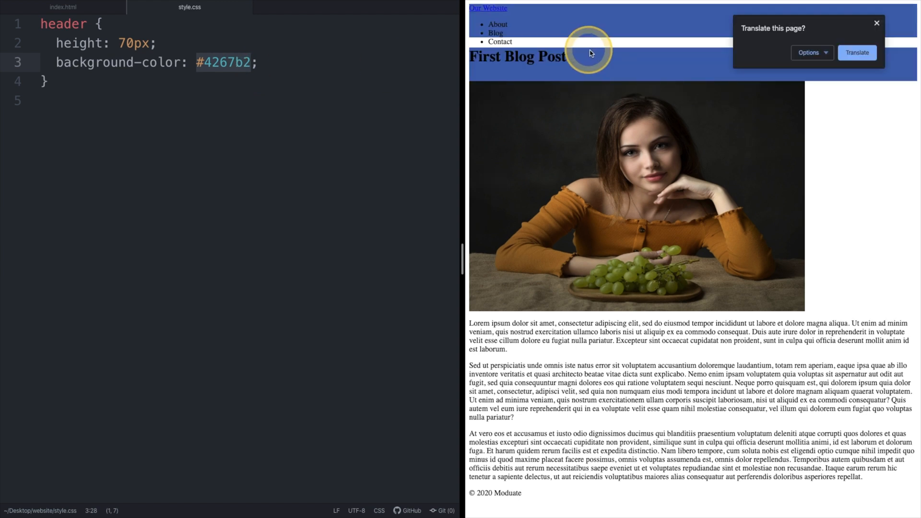
- Add id="pageHeader" to the top header and wrap its logo and nav in a div
click(875, 23)
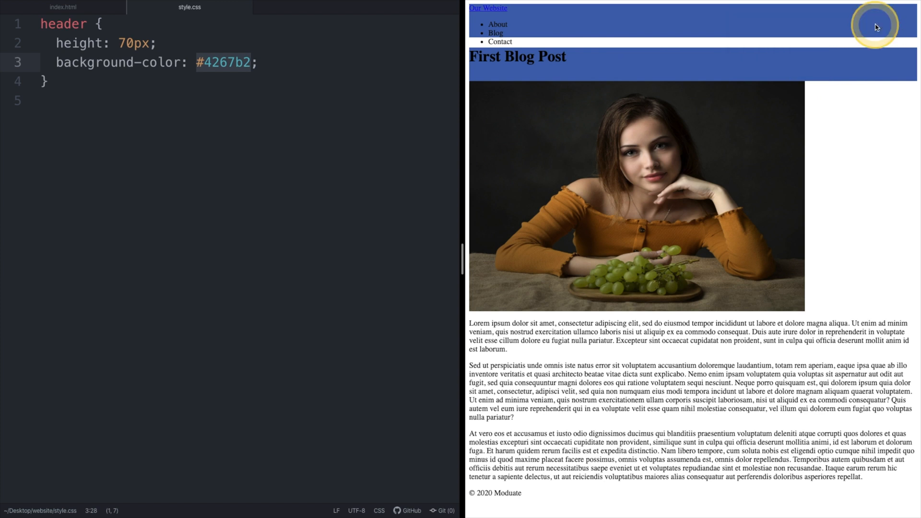
click(62, 7)
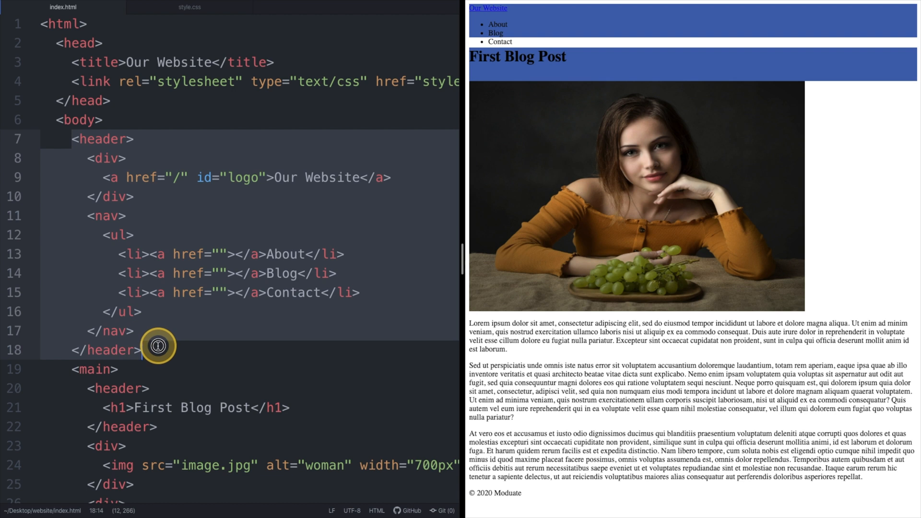
scroll(down, 3)
text( id="pageHeader")
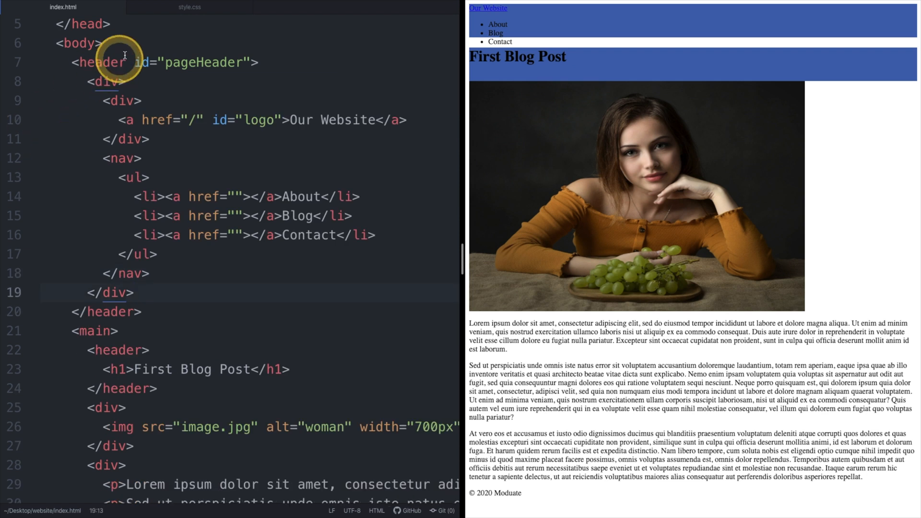
- Change the header selector to #pageHeader so only the top band turns blue
click(188, 7)
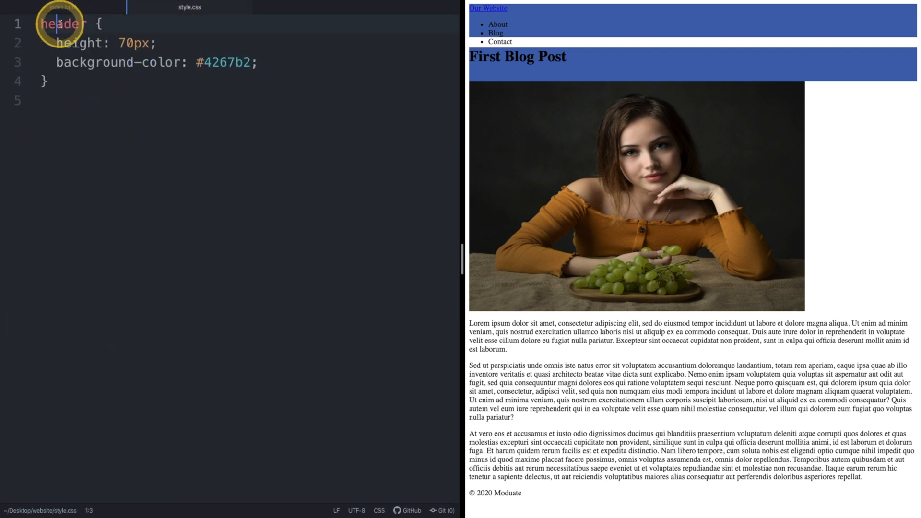
text(#pageHead)
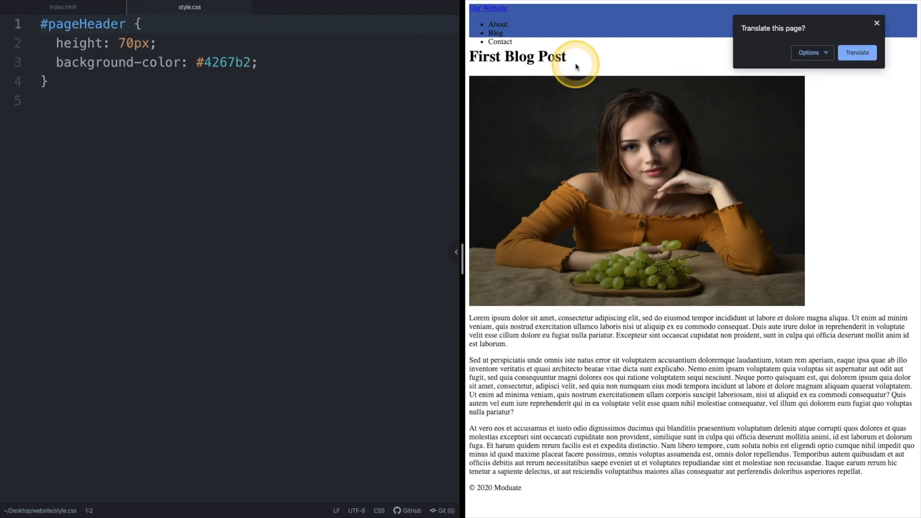
click(826, 52)
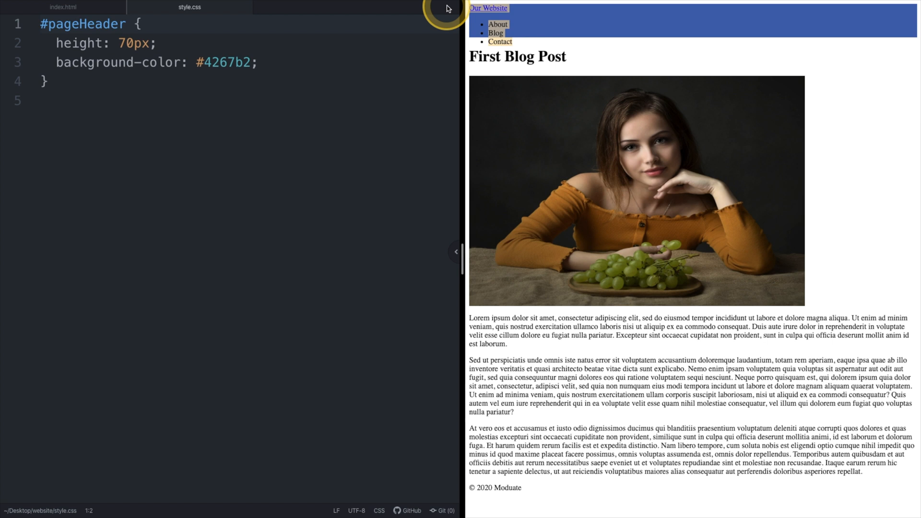
click(103, 80)
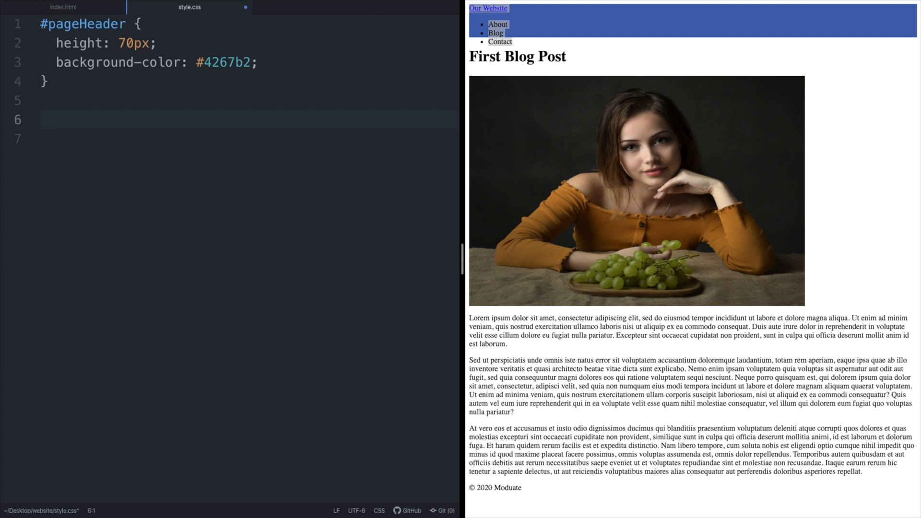
- Add #logo, nav, li { display: inline-block; } and nav { position: absolute; right: 0; }
text(#logo, nav, li {)
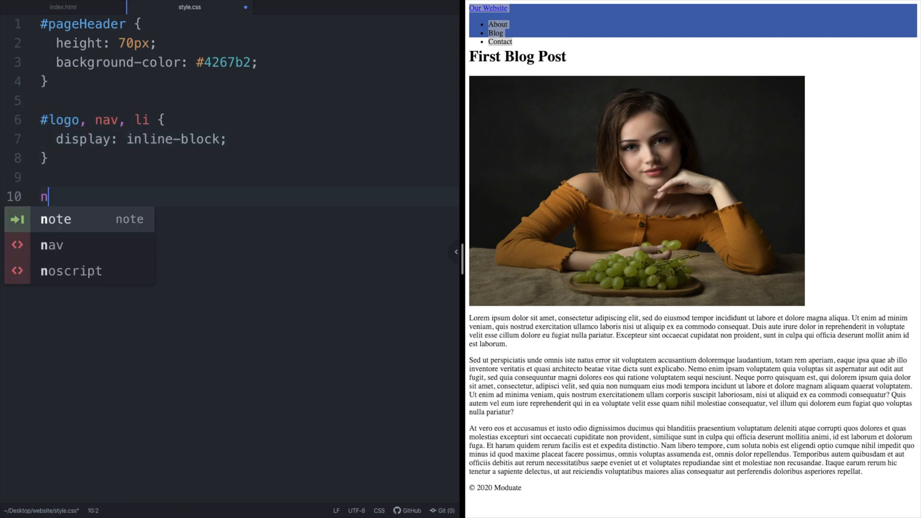
text(av {)
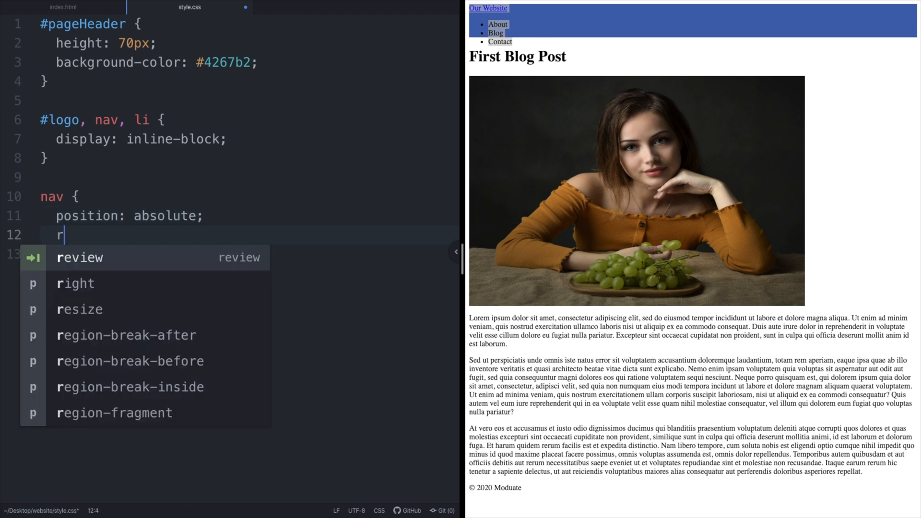
text(ight: 0;)
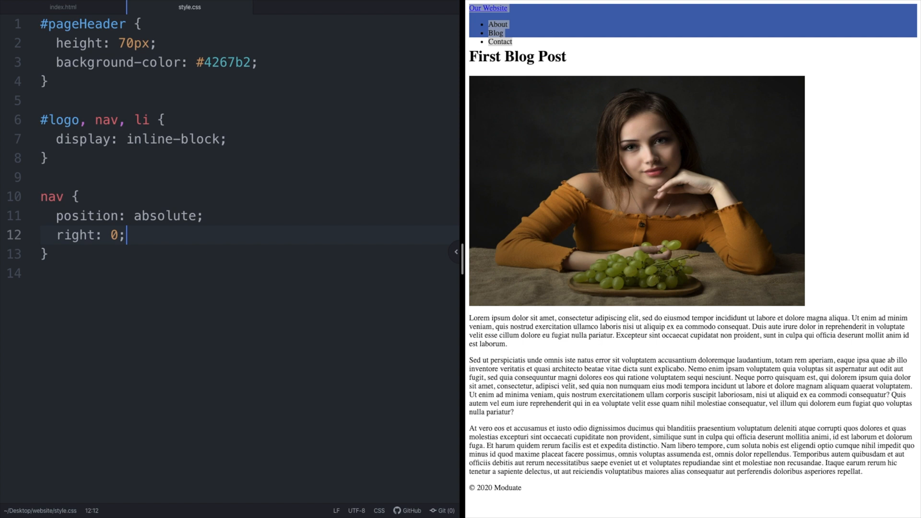
click(702, 62)
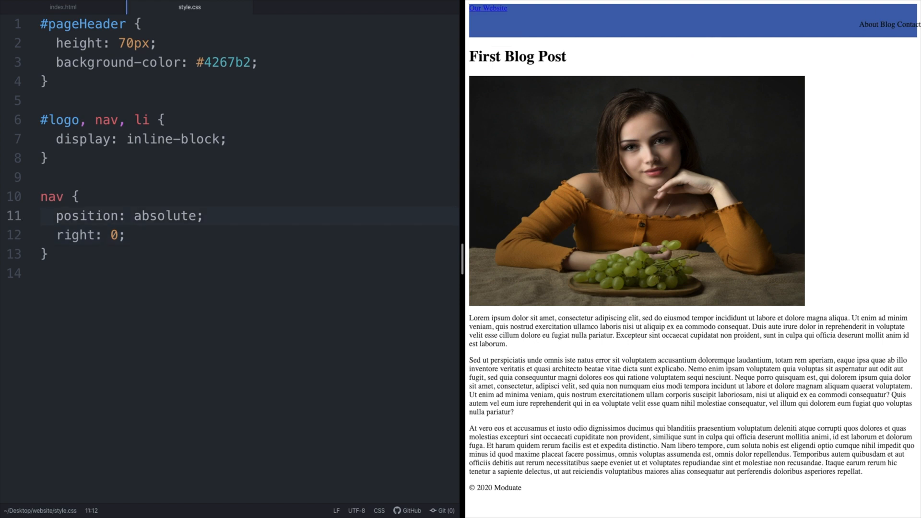
- Add a * rule with margin: 0; and padding: 0; to reset all elements
key(Enter)
text(margin:)
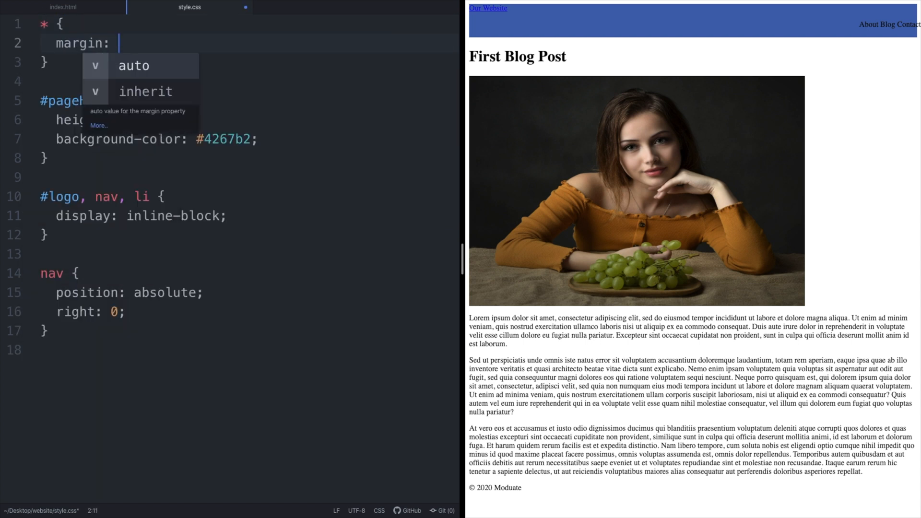
text(0;)
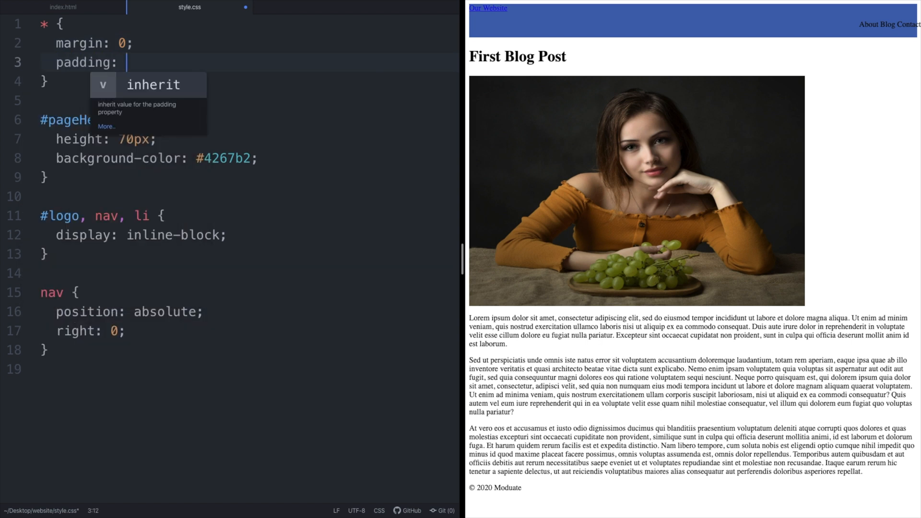
text(0;)
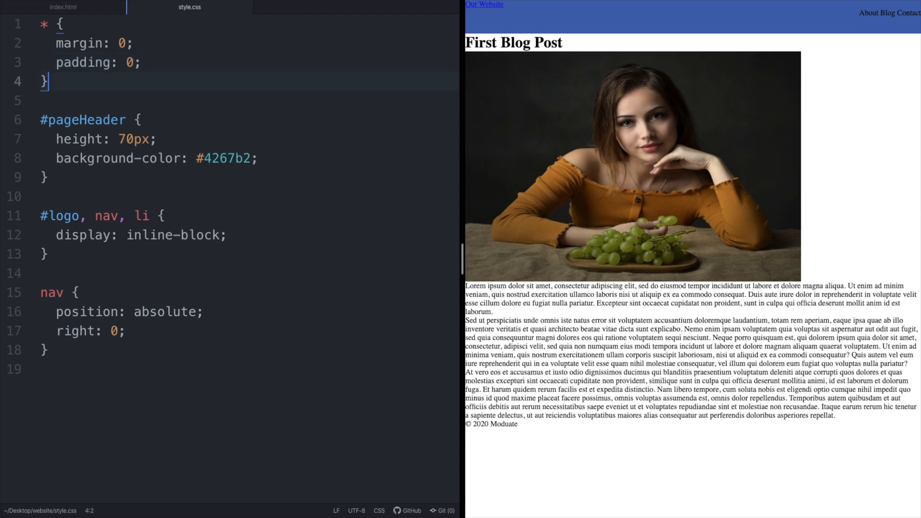
key(Enter)
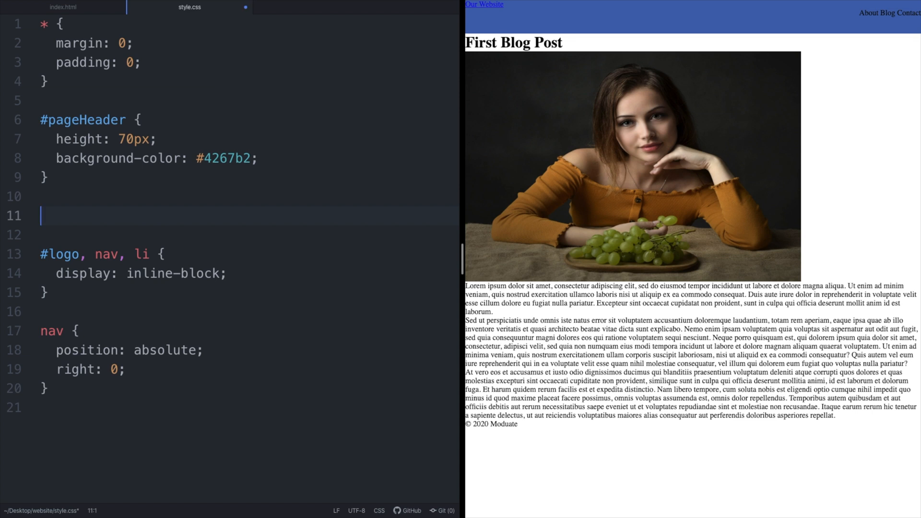
- Add a #pageHeader > div rule: height 100%, flex, align-items center, position relative, margin 0 25px
text(#pageHeader > div {)
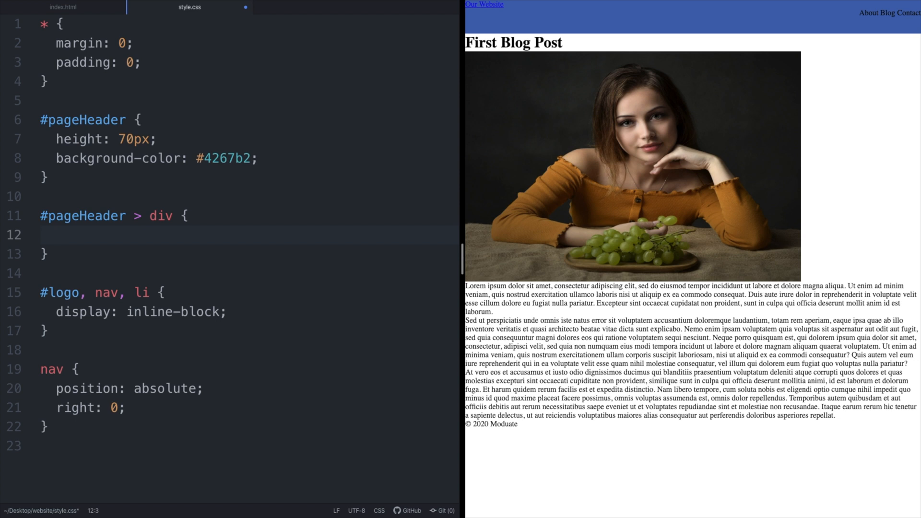
text(height: 100)
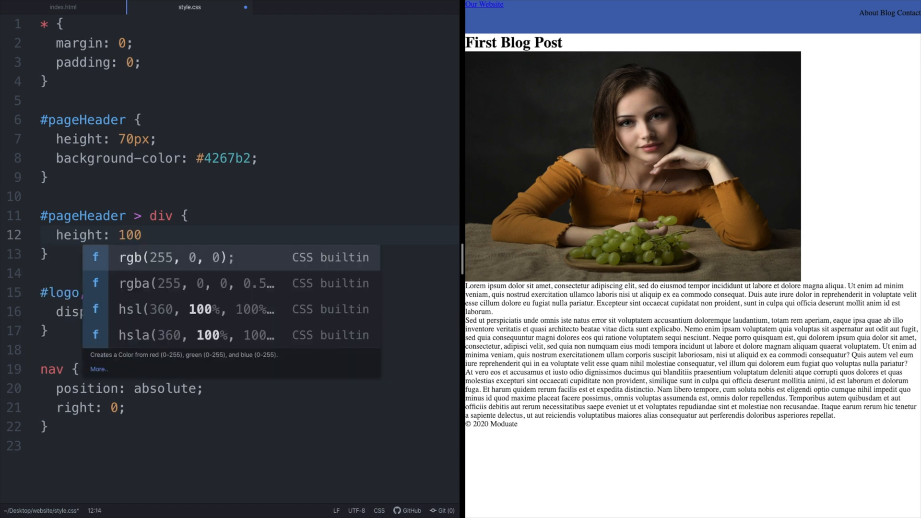
text(%;)
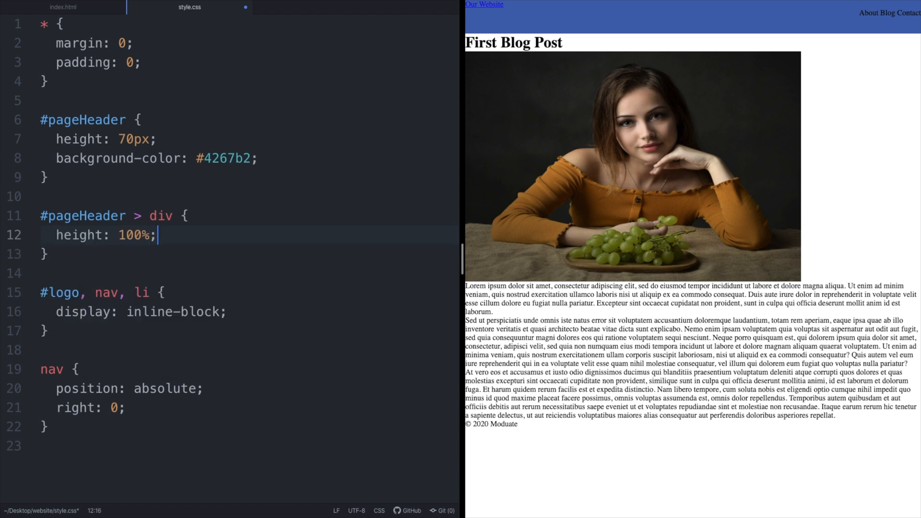
text(display: fl)
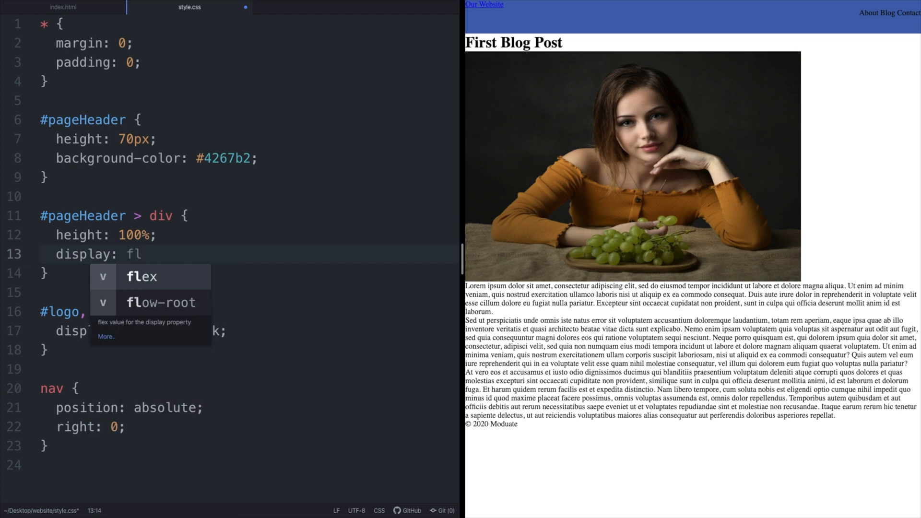
text(align-items: c)
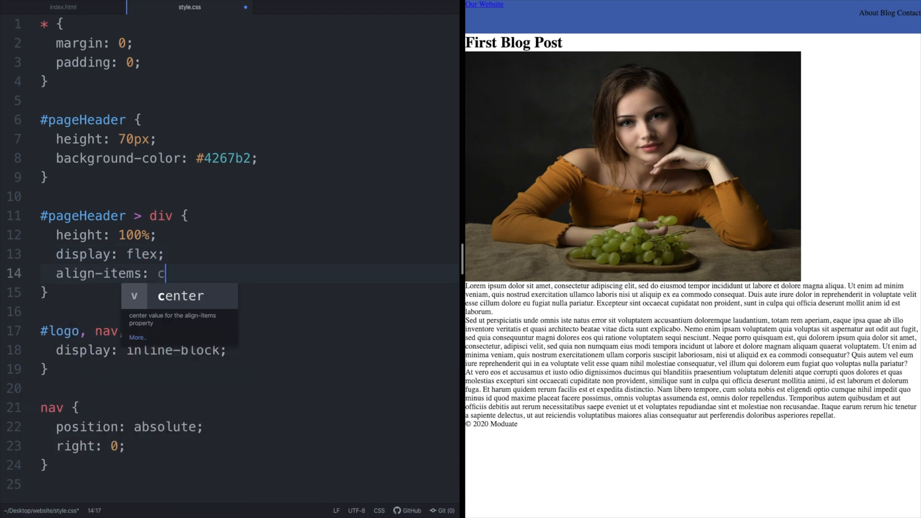
key(Tab)
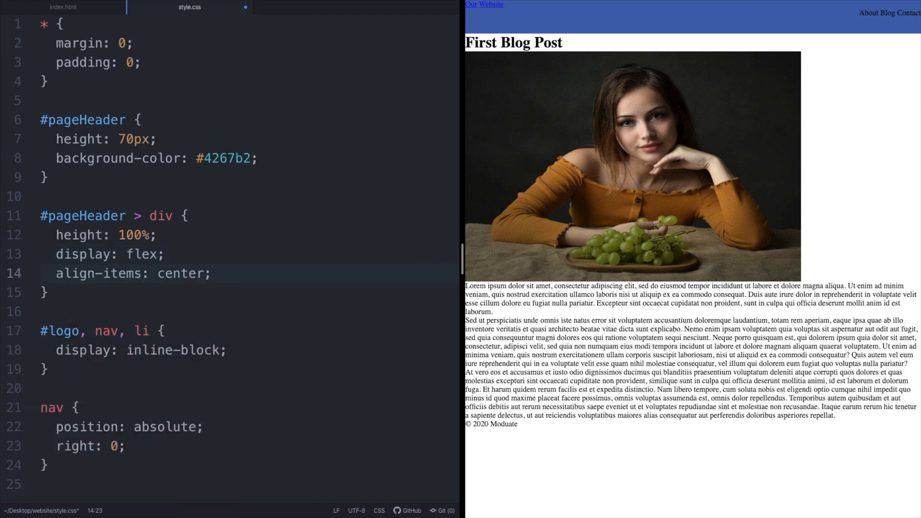
text(position:)
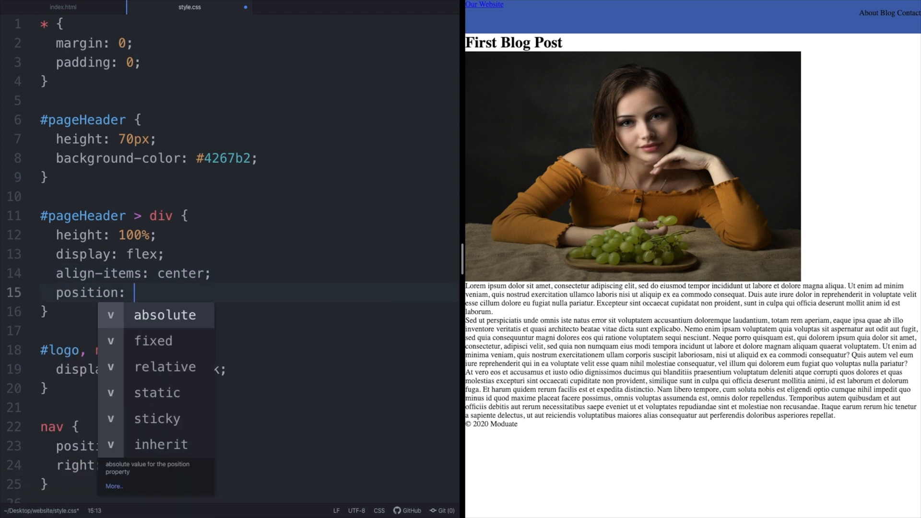
text(relative;)
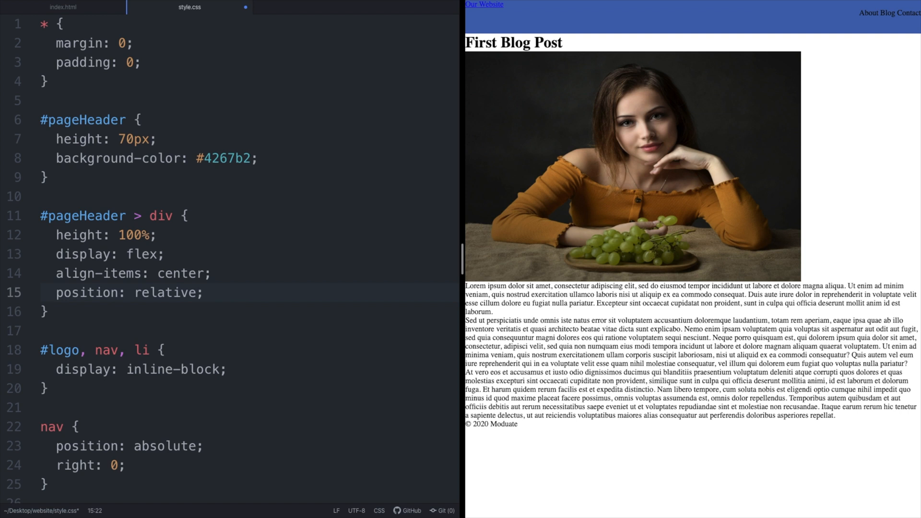
text(margin:)
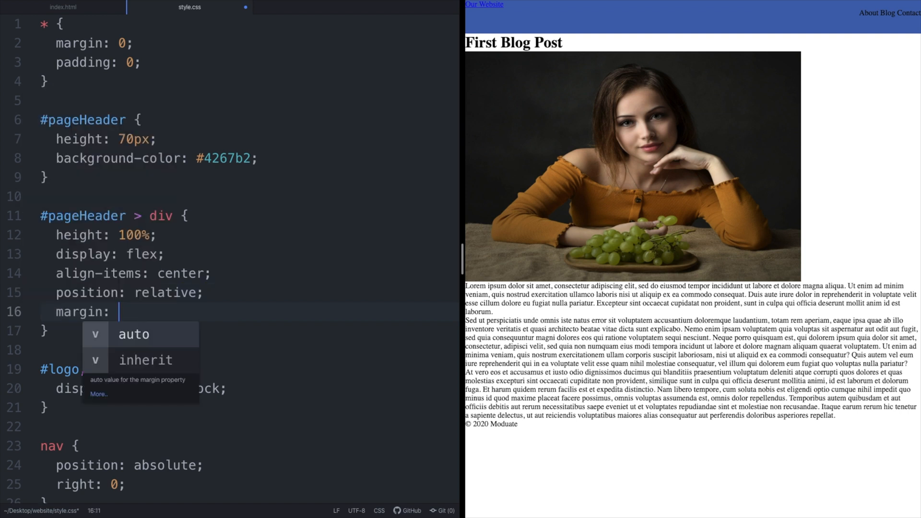
text(0 25px;)
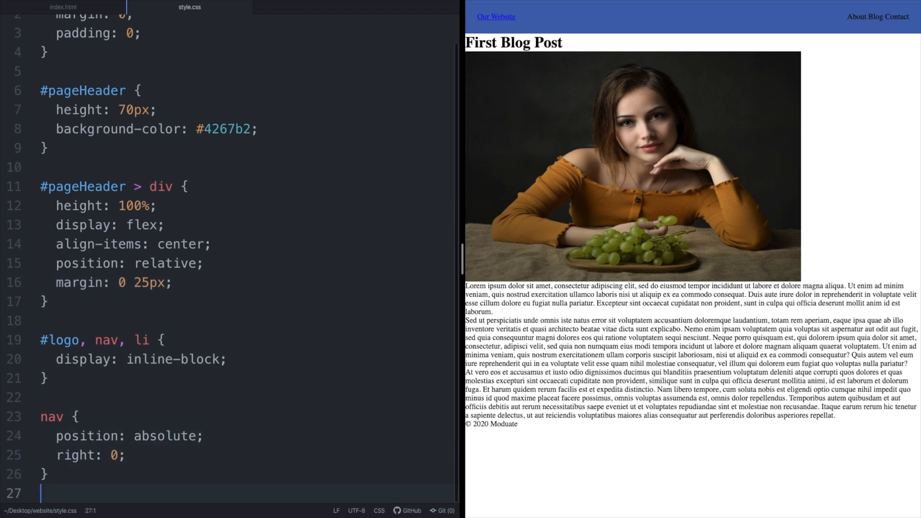
- Add an a rule making links white with no text decoration
text(text-decoration: none;)
text(color: wh)
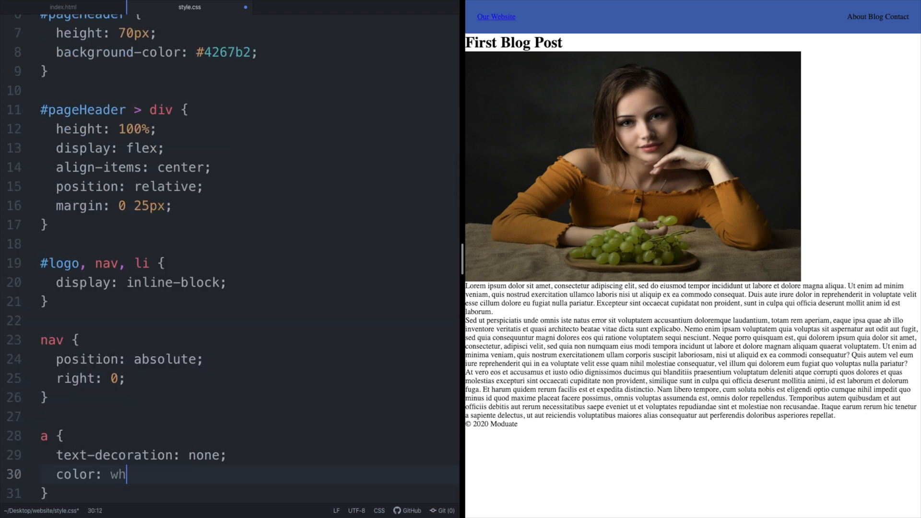
text(ite;)
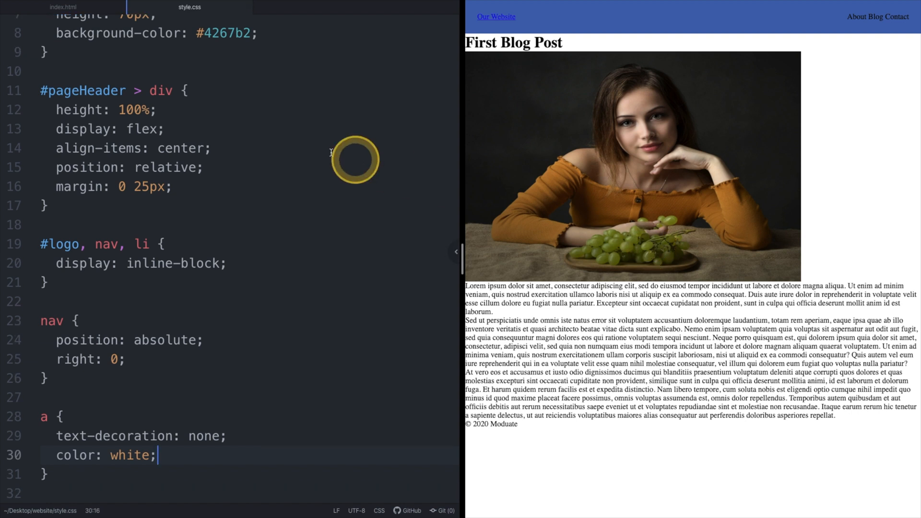
click(68, 7)
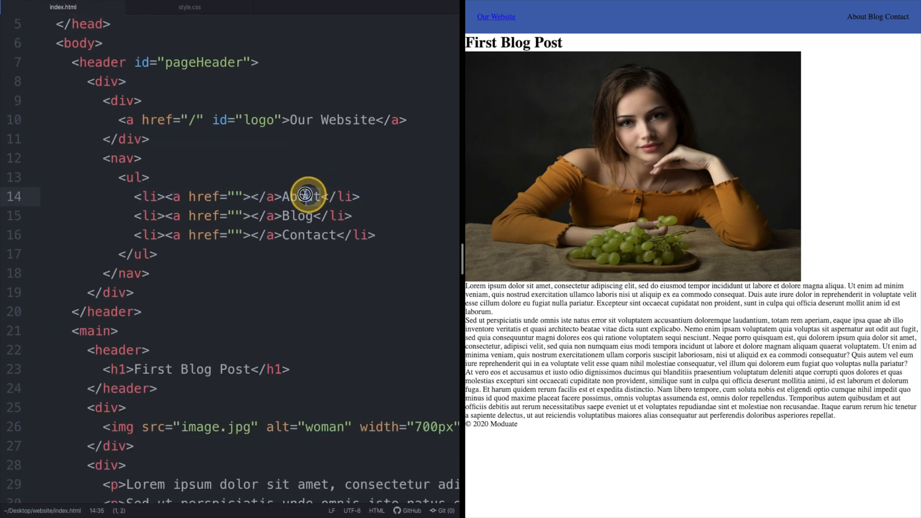
- Move the About, Blog and Contact labels inside their <a> tags in index.html
key(Backspace)
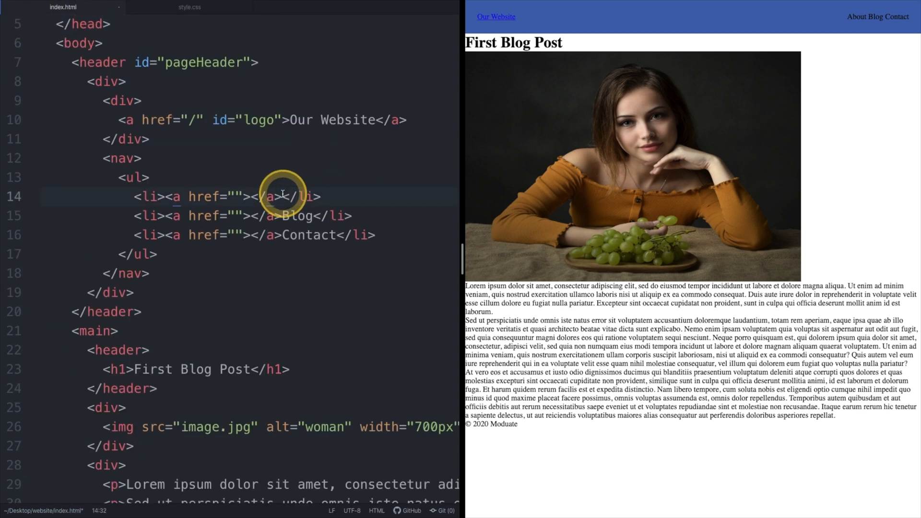
text(About)
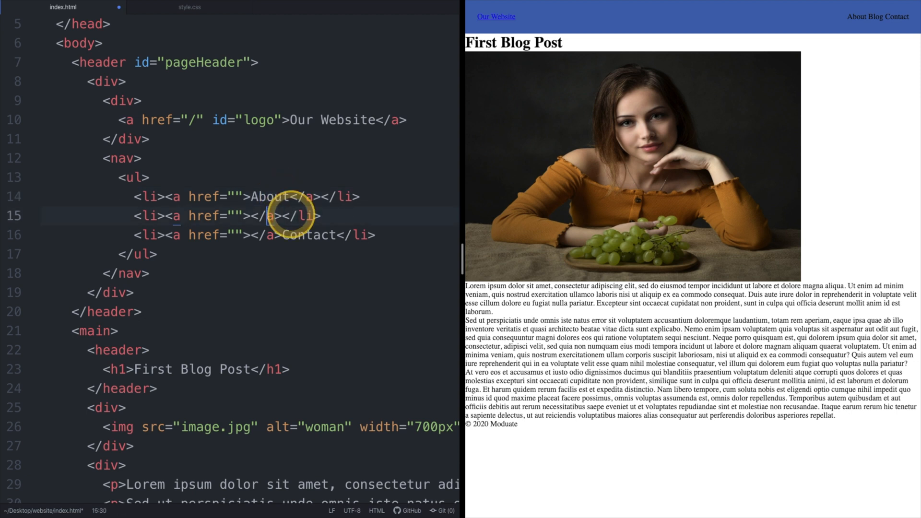
text(Blog)
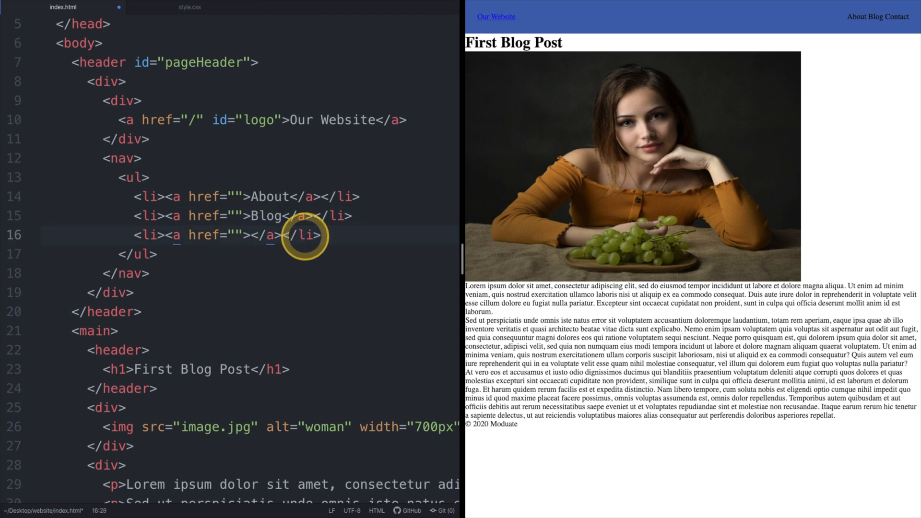
text(Contact)
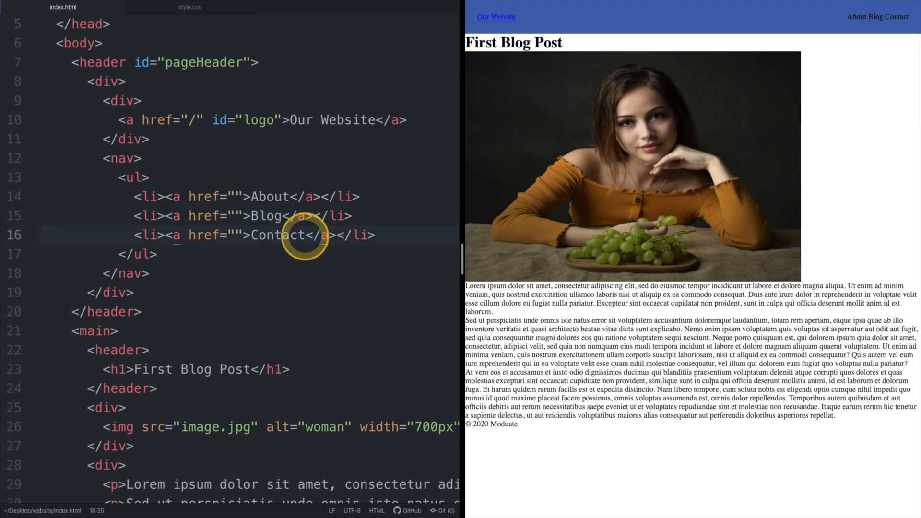
click(307, 235)
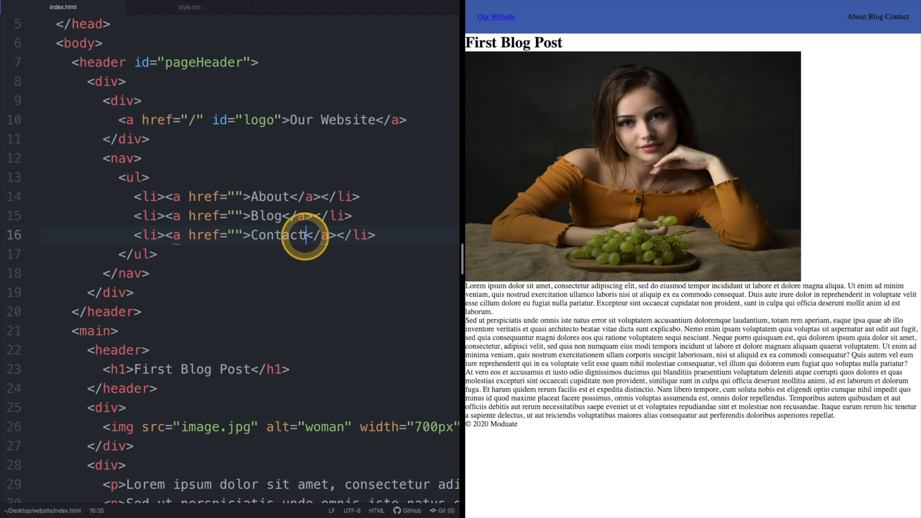
click(189, 7)
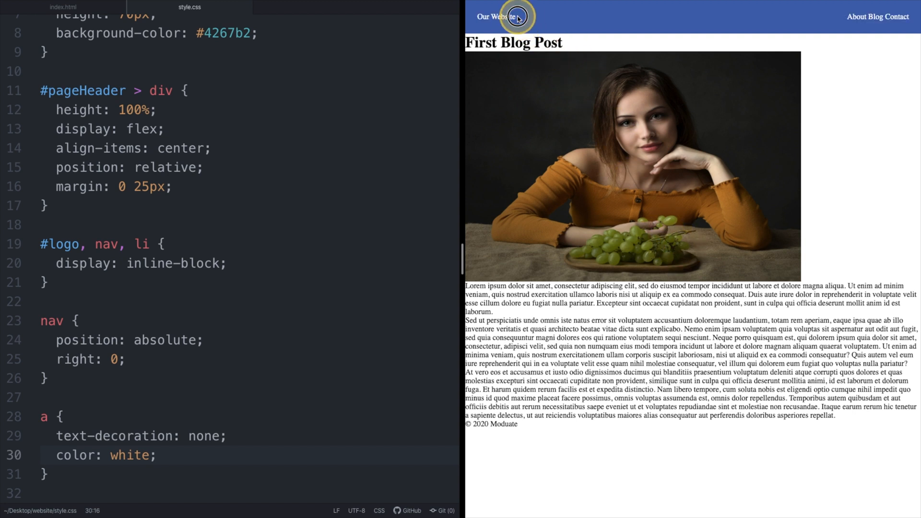
mouse_move(495, 16)
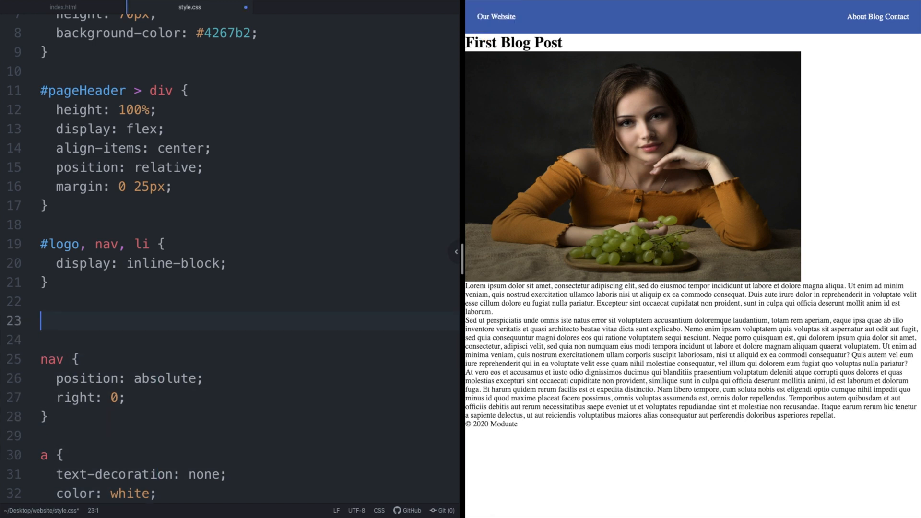
- Style #logo 2em bold Arial, nav absolute right 0, and li 1.2em Arial with 25px left margin
text(f)
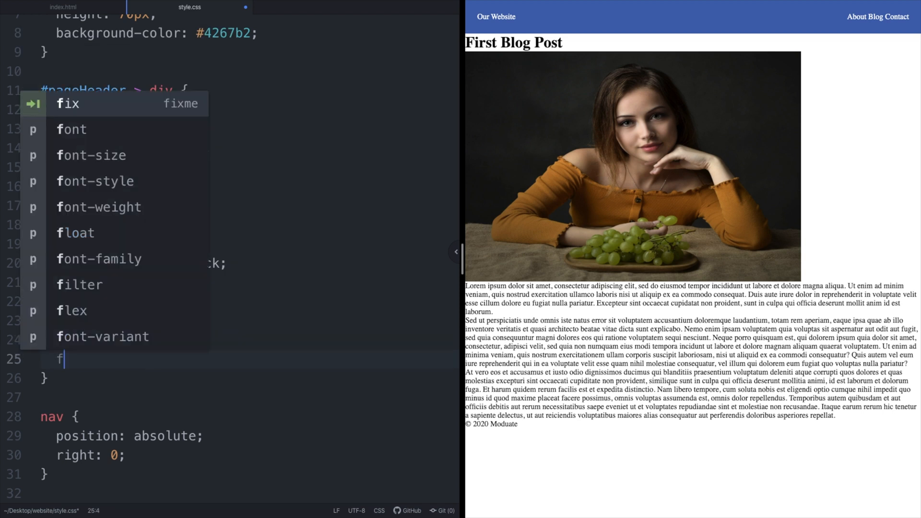
text(on)
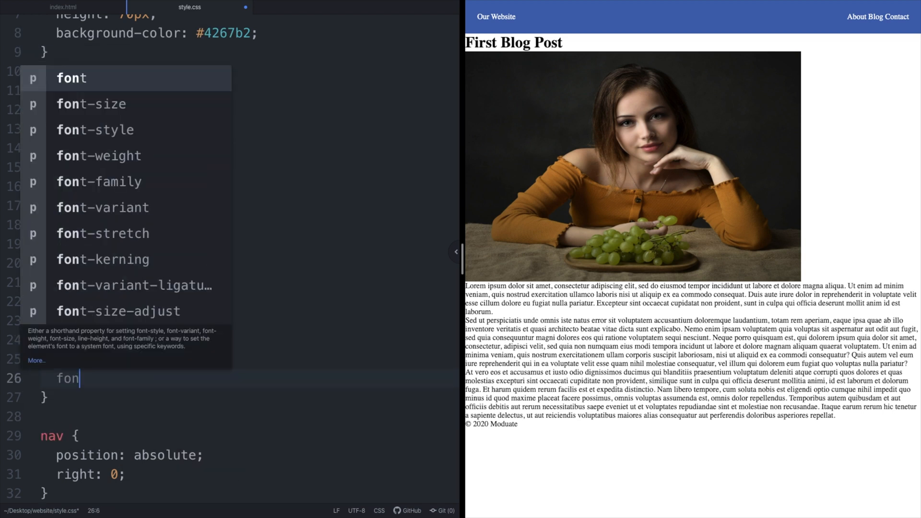
text(-family: Arial,)
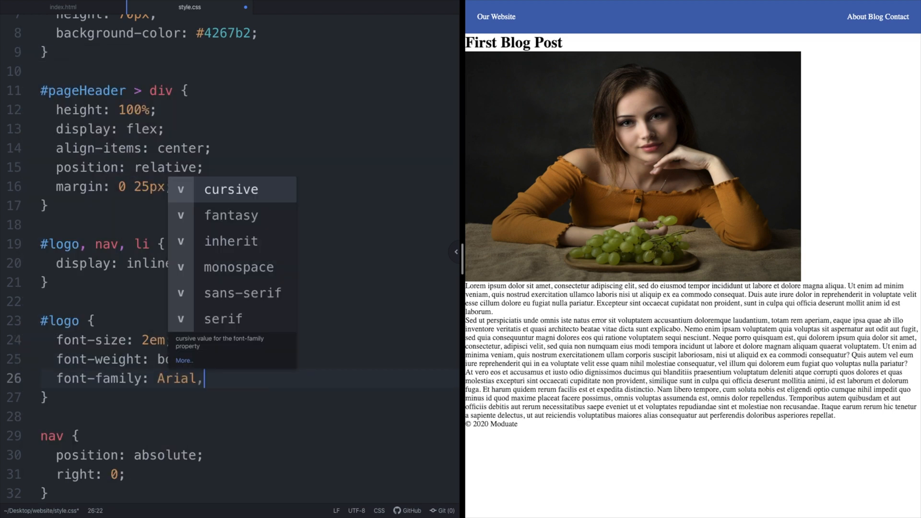
text(Helvetica, sans-serif;)
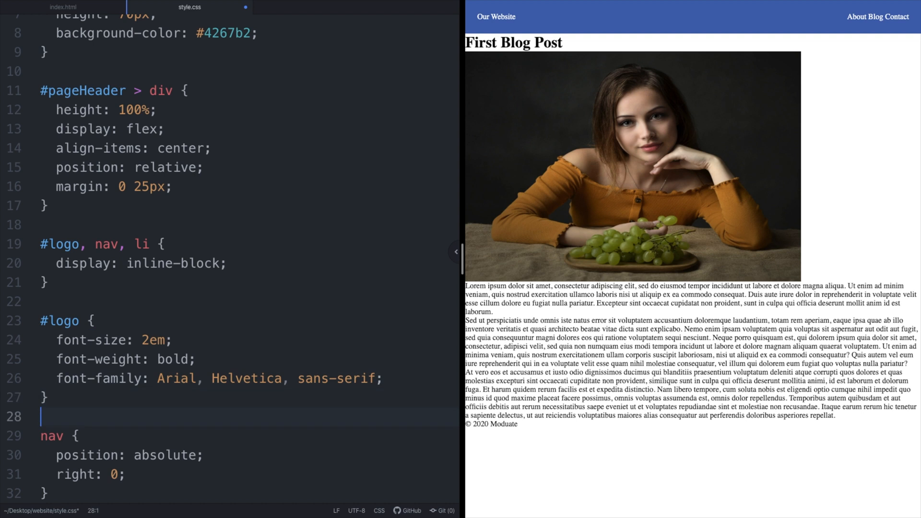
text(f)
text(margin-left: 25)
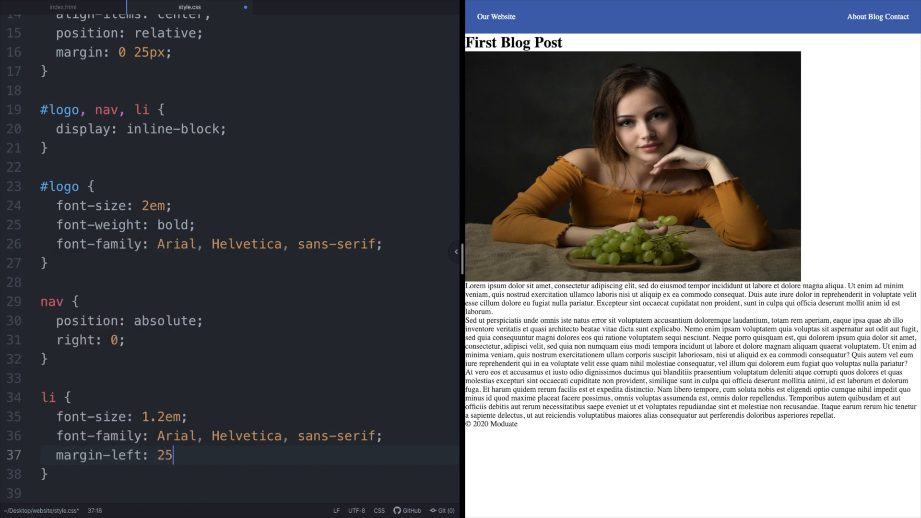
text(px;)
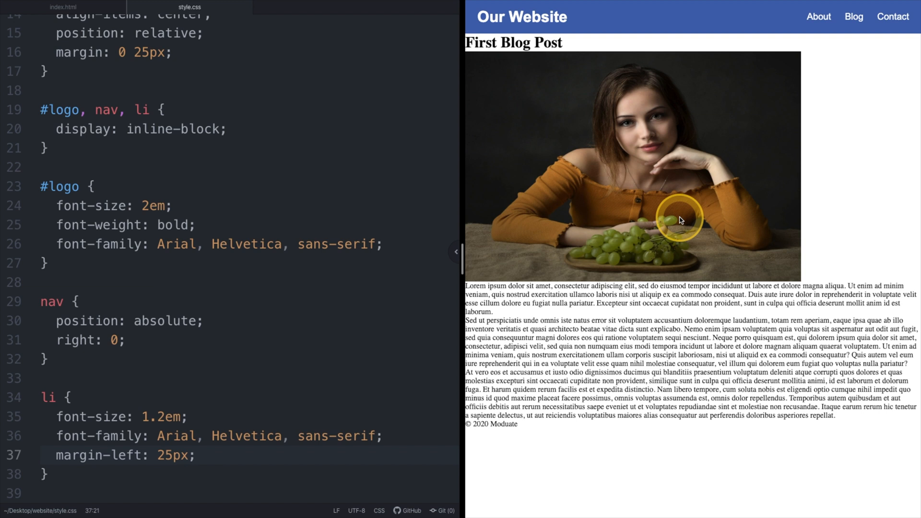
- Add a footer rule: 100px tall, flex-centered white Arial text on background #2D2D2A
text(footer)
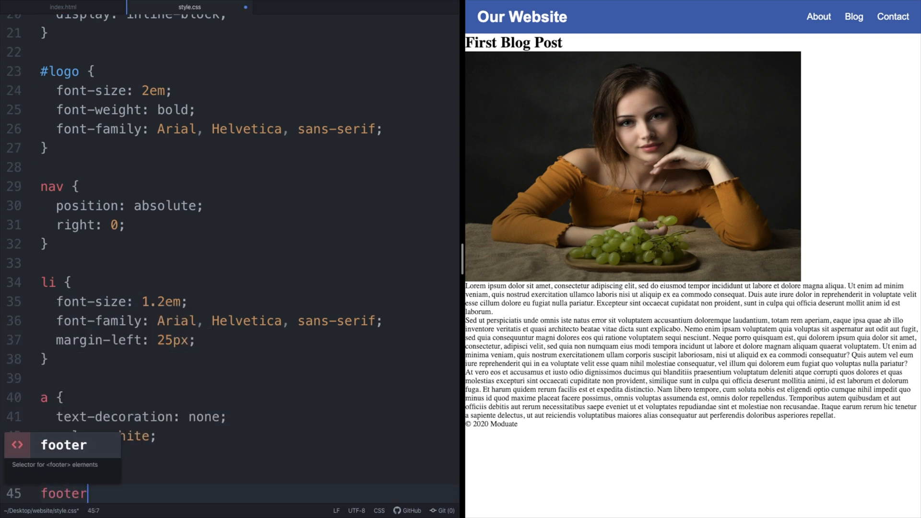
text(dis)
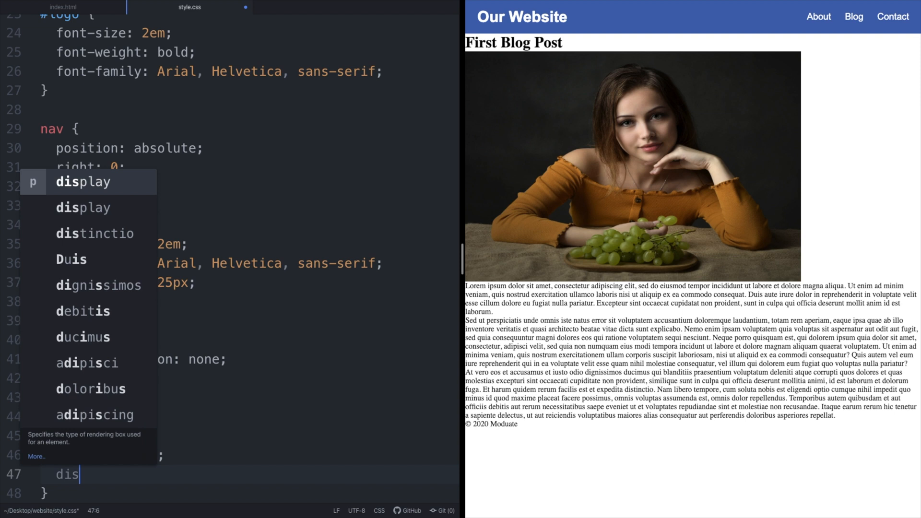
text(play: flex;)
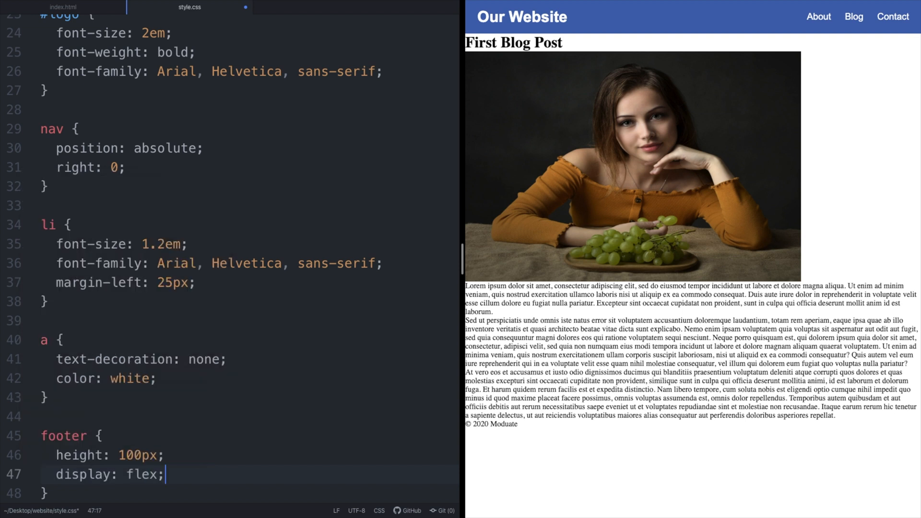
text(justify-content: center;)
text(color: whit)
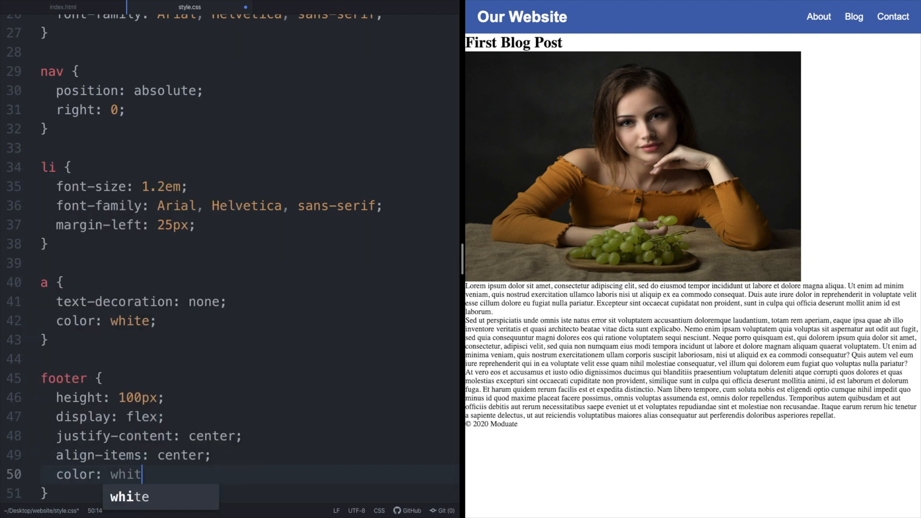
text(font-family: Arial, Helvetica, sans-serif;)
text(background-color: #2D2D2A;)
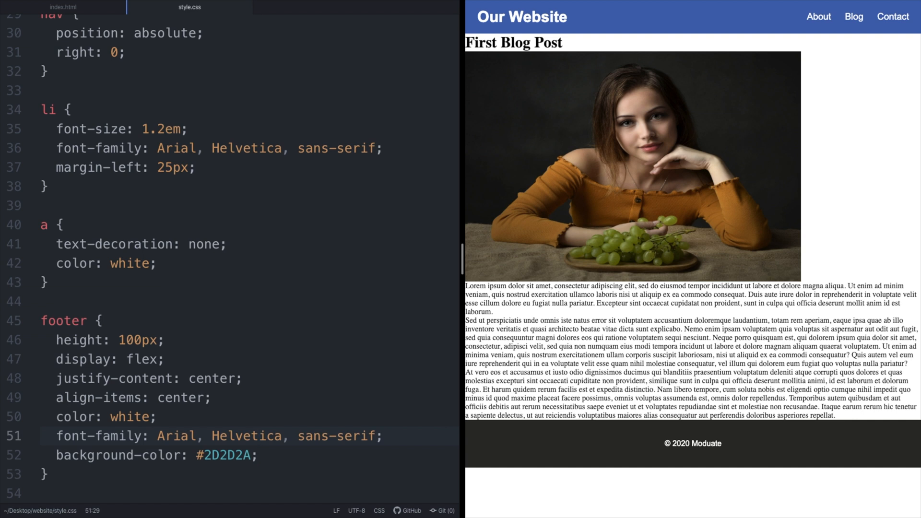
key(enter)
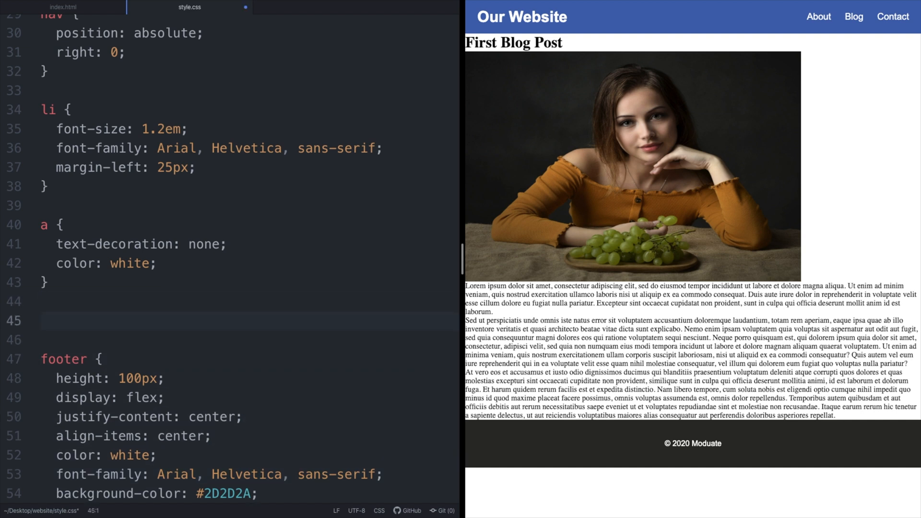
- Add main width 700px margin 50px auto, and h1 centered in Arial
text(main {)
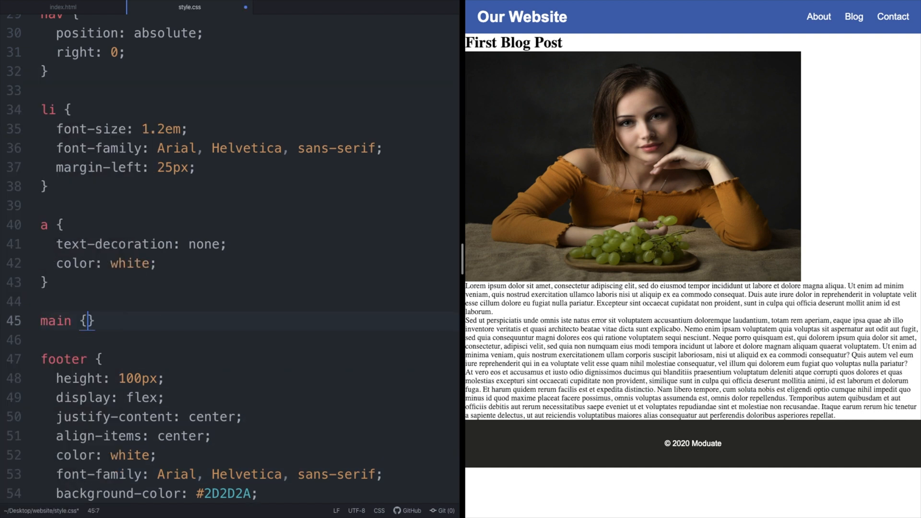
text(width: 700px;)
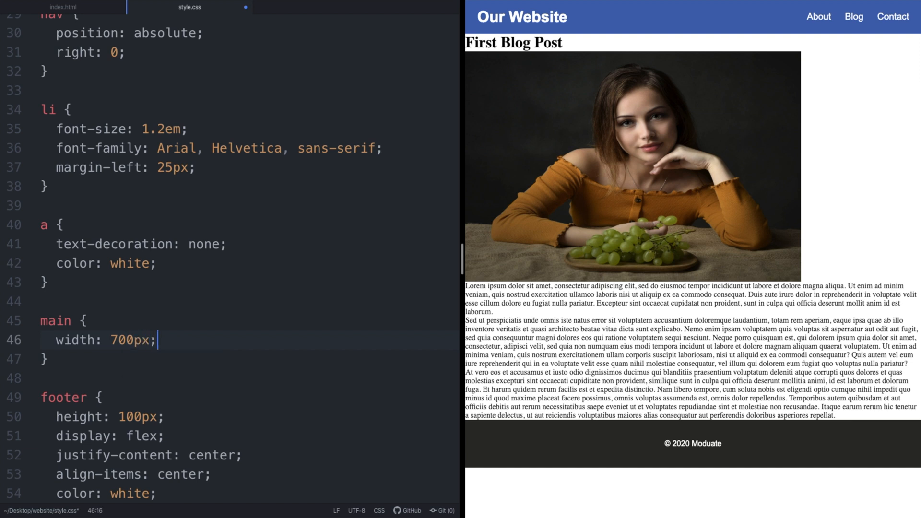
text(margin: 50px a)
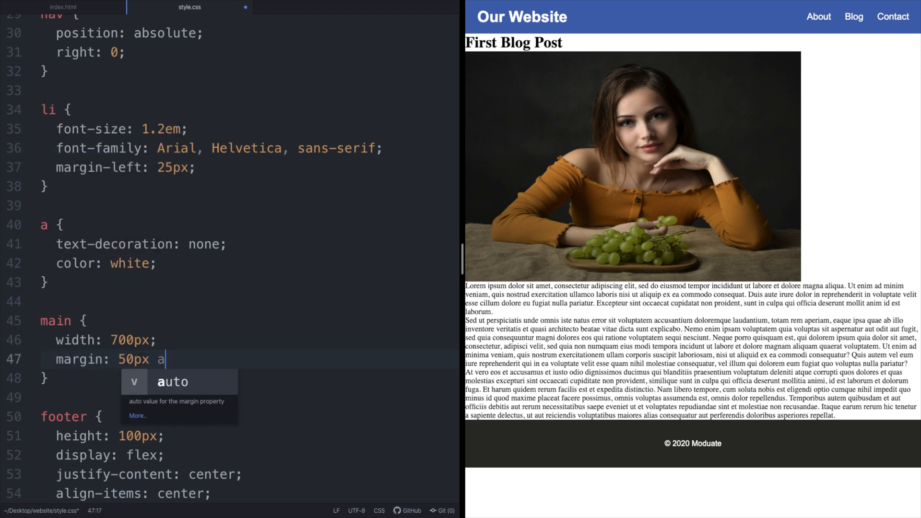
text(uto;)
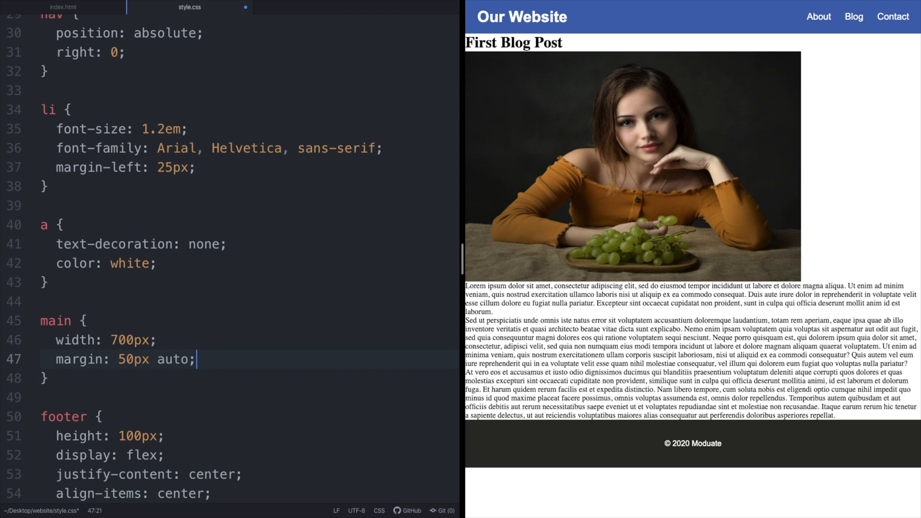
text(text-ali)
text(font-family:)
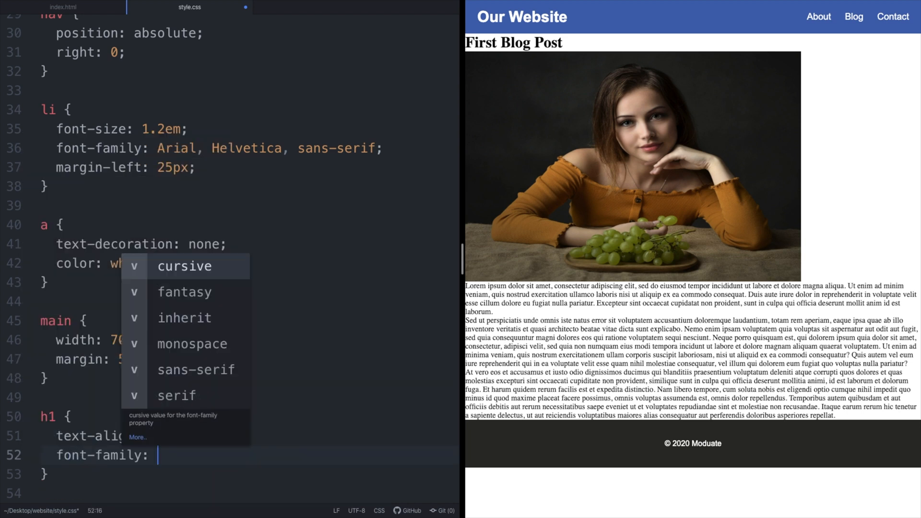
text(Arial, Helvetica, sans-serif;)
text(margin: 12px)
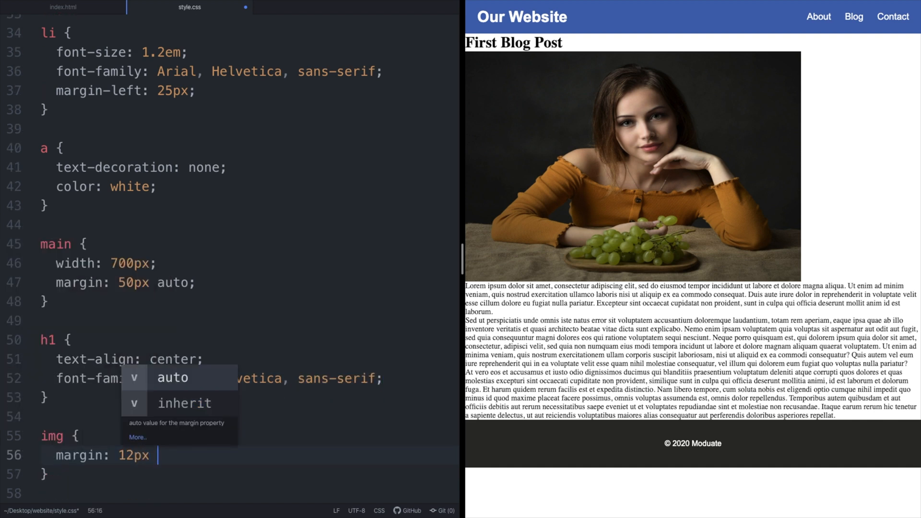
- Add img margin 12px auto and p font-size 1.2em, line-height 1.4, Arial
text(auto;)
text(font-size: 1.2em)
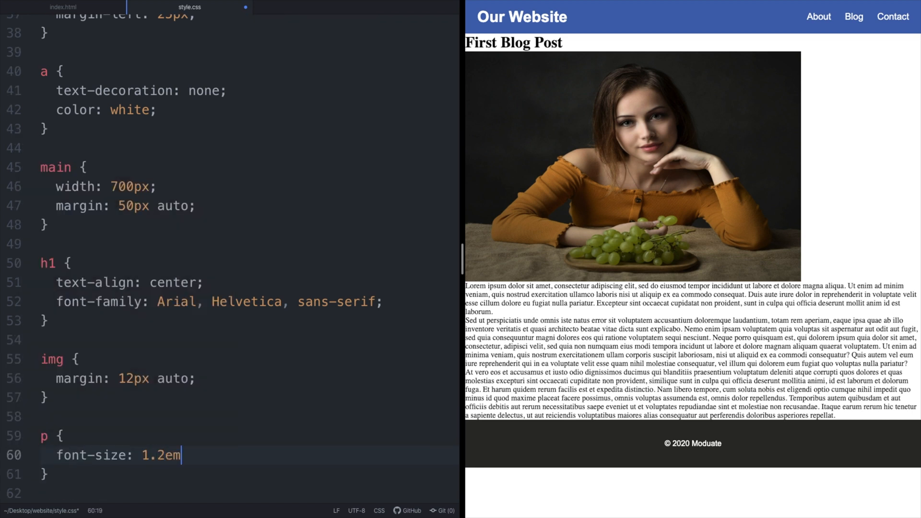
text(line-height: 1.4)
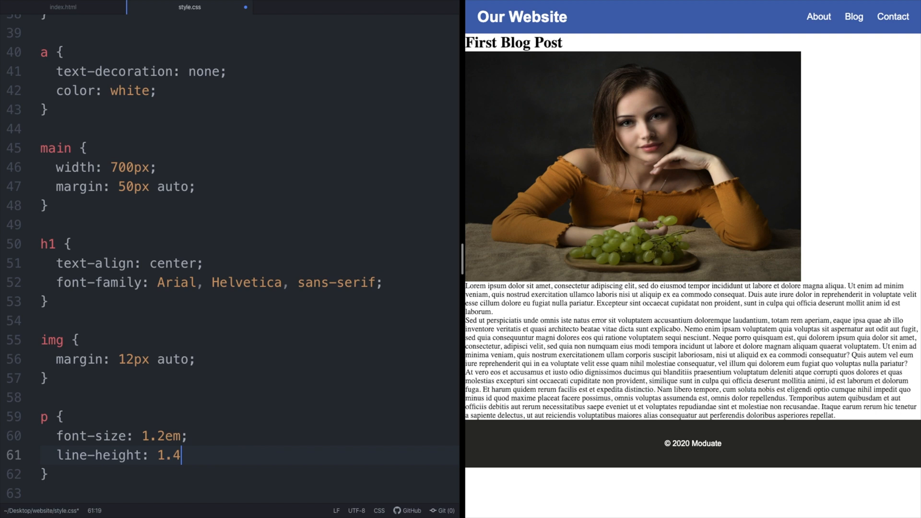
text(font-family: Arial,)
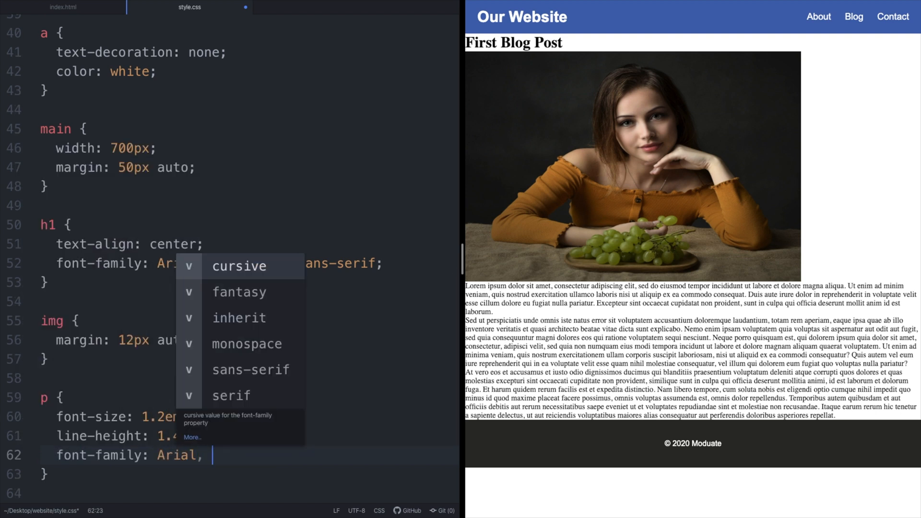
text(Helvetica, sa)
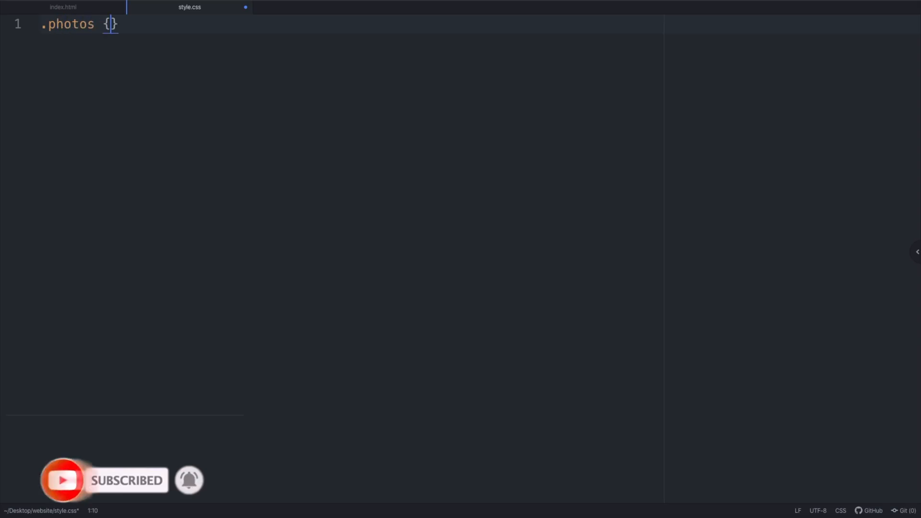
- Write .photos with margin 10px and min-width 150px, then empty #logo/nav/li, header div and header > div rules
key(enter)
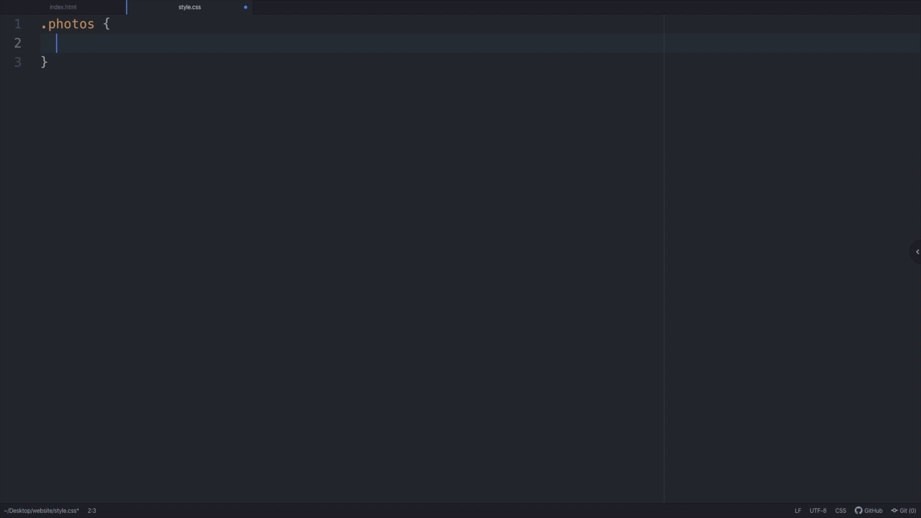
text(margin: 10px;)
text(#lo)
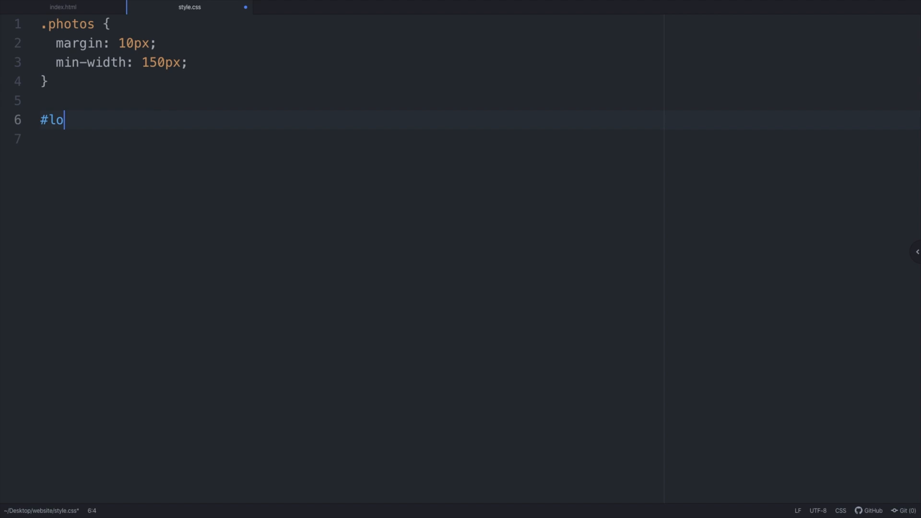
text(go, nav, li {)
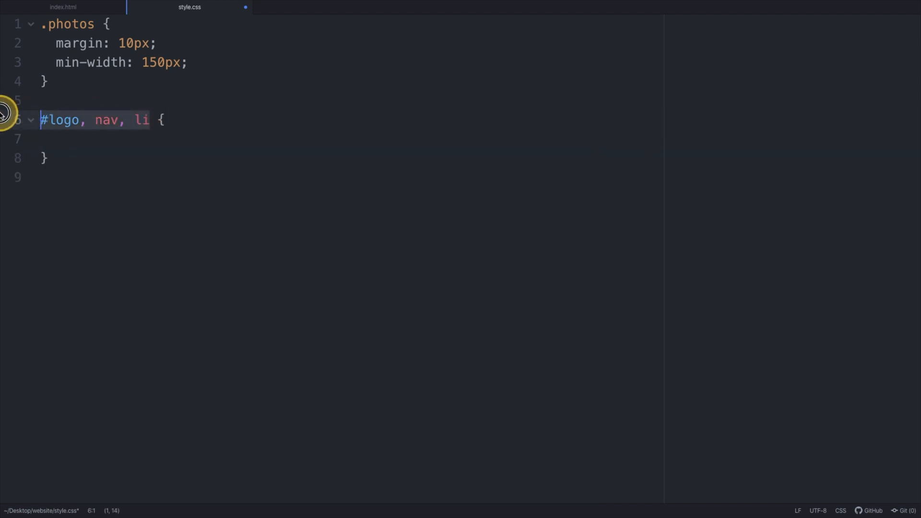
text(header div {)
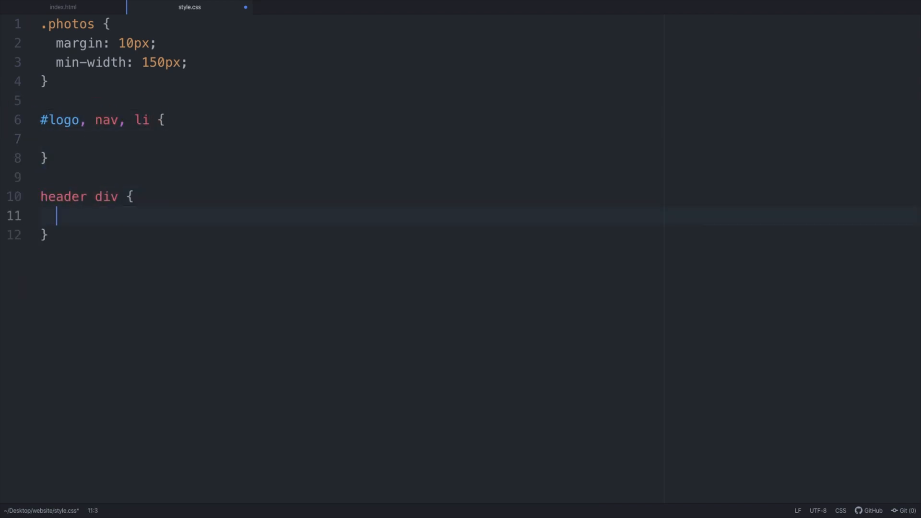
click(92, 196)
text(header > div {)
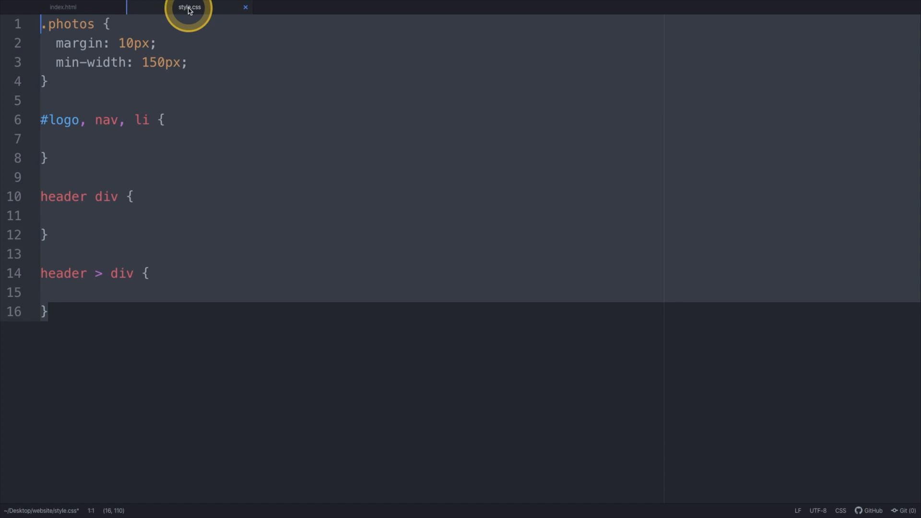
- Give the footer tag an inline style: background-color pink, height 100px
click(62, 7)
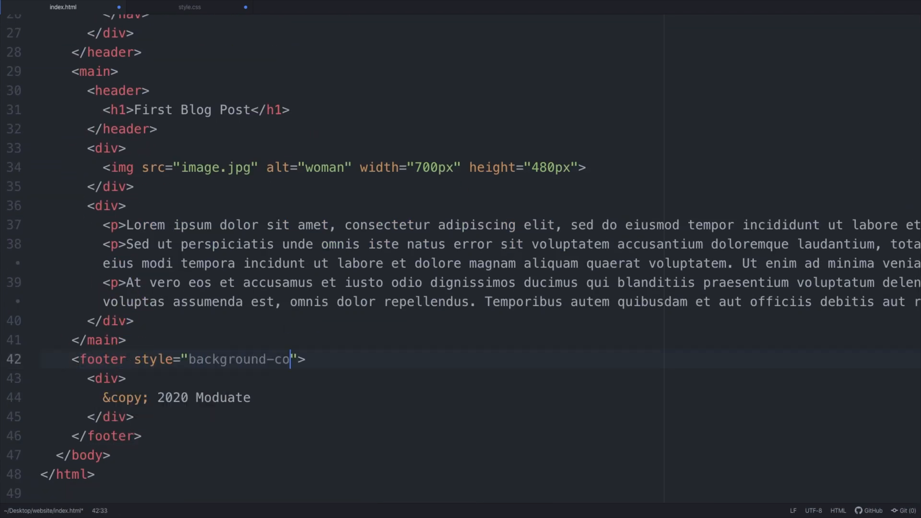
text(lor: pink; height: 100px;)
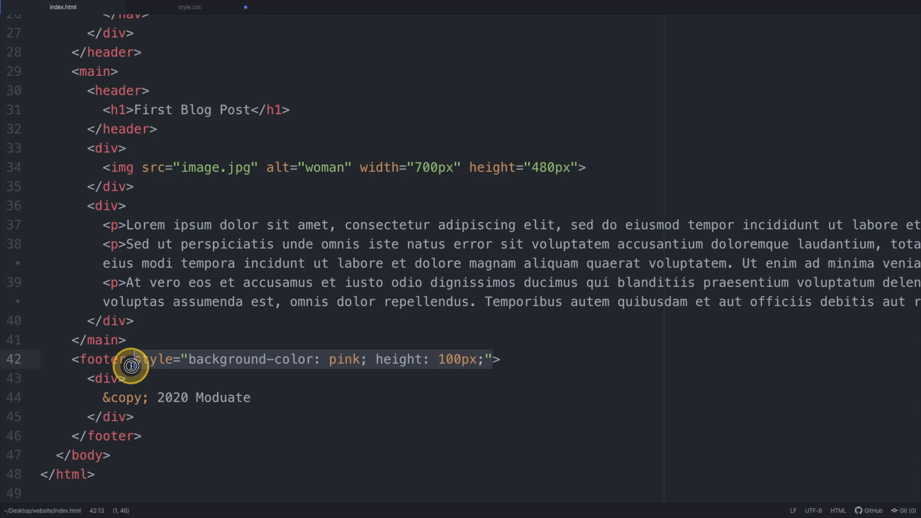